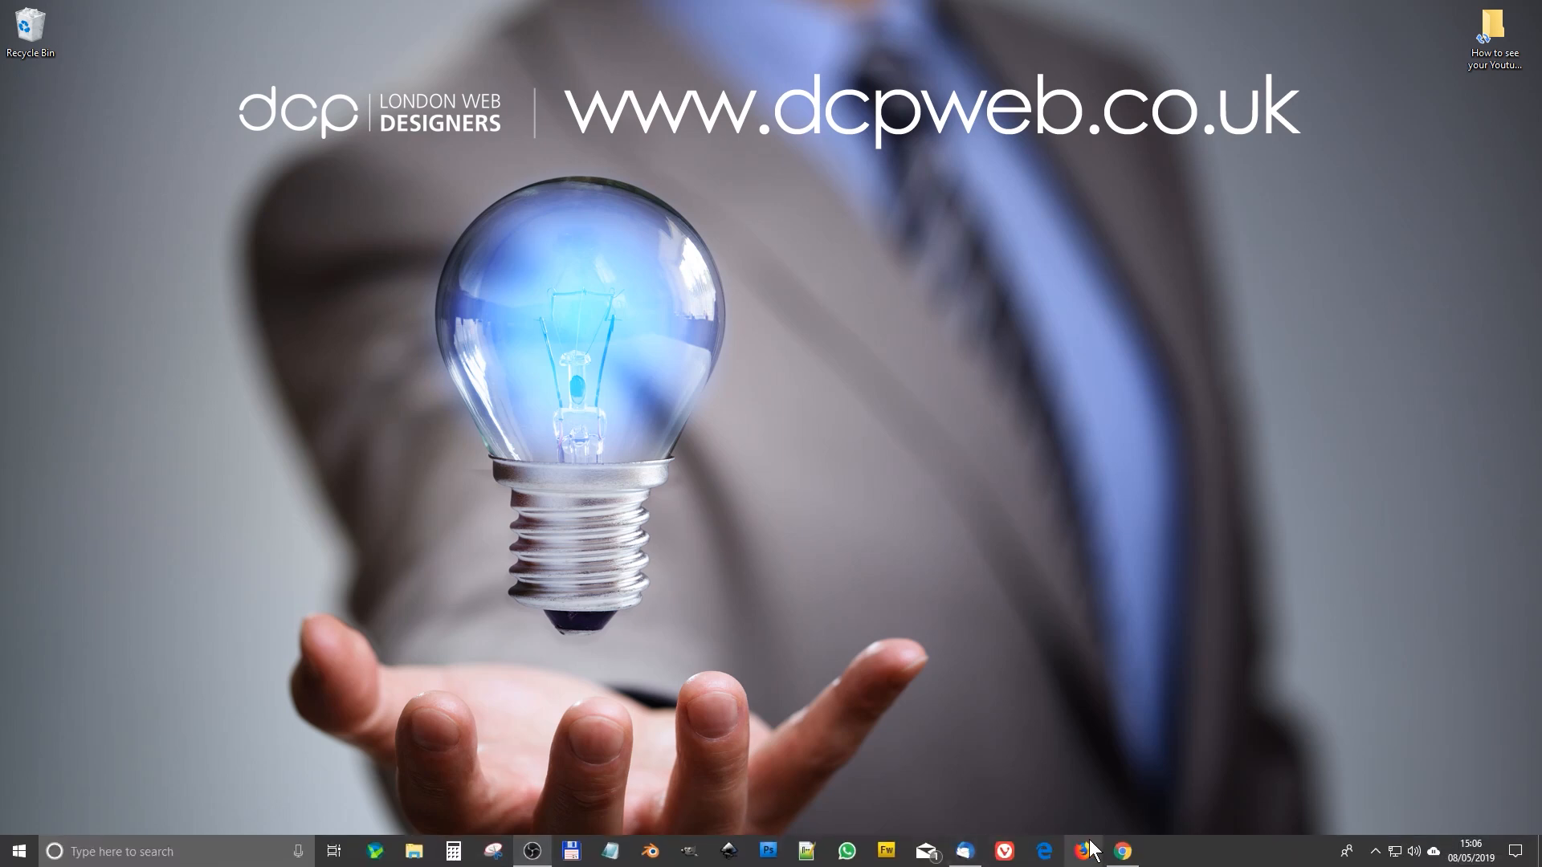
# From the channel page, reach YouTube Studio's Analytics overview showing realtime activity for the last 48 hours
pyautogui.click(1121, 851)
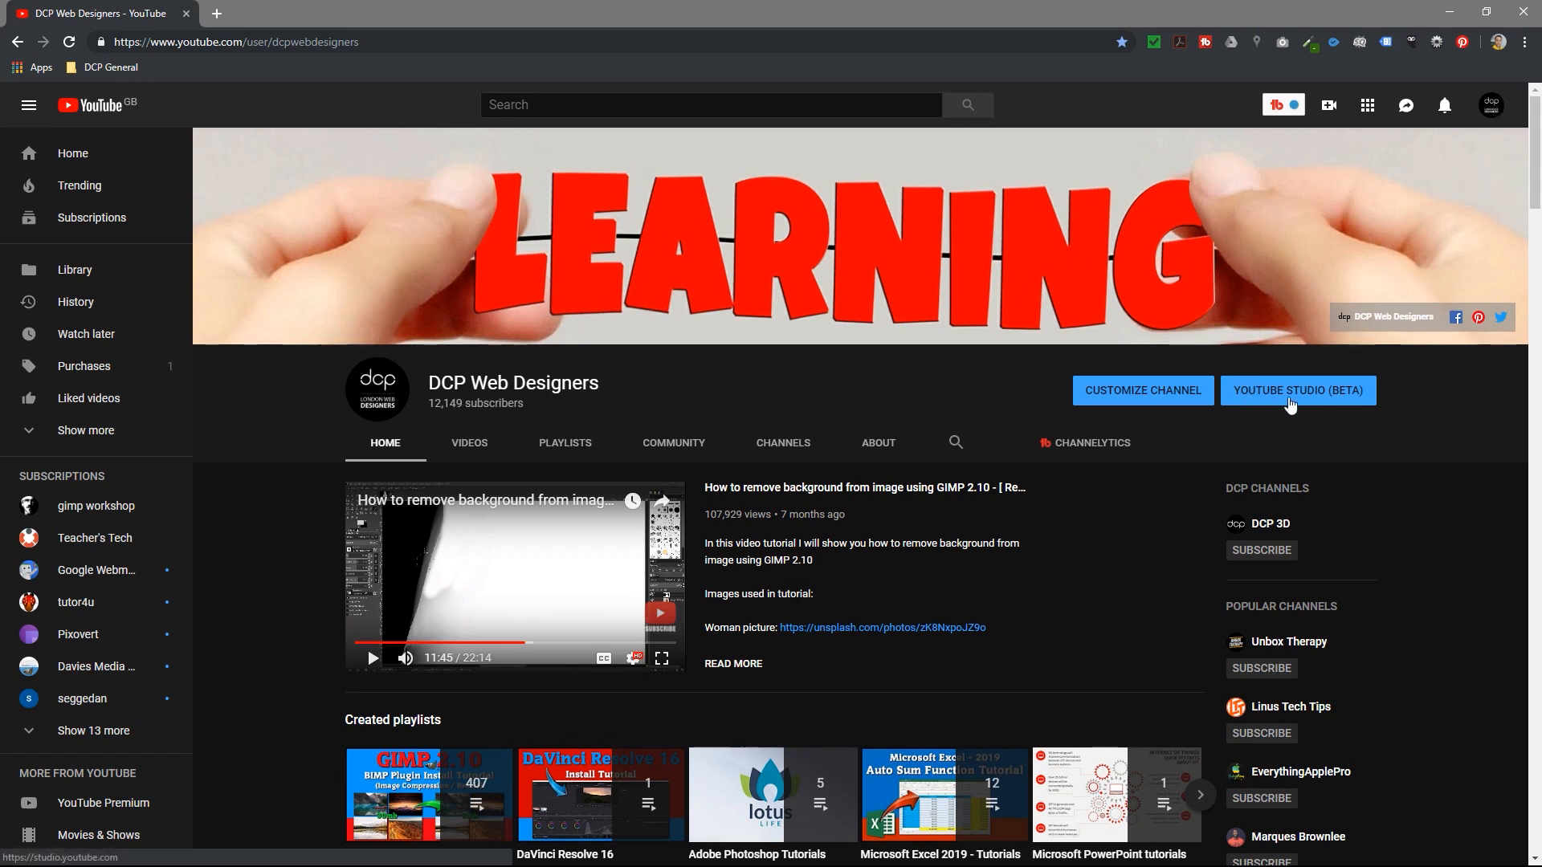
pyautogui.click(1296, 389)
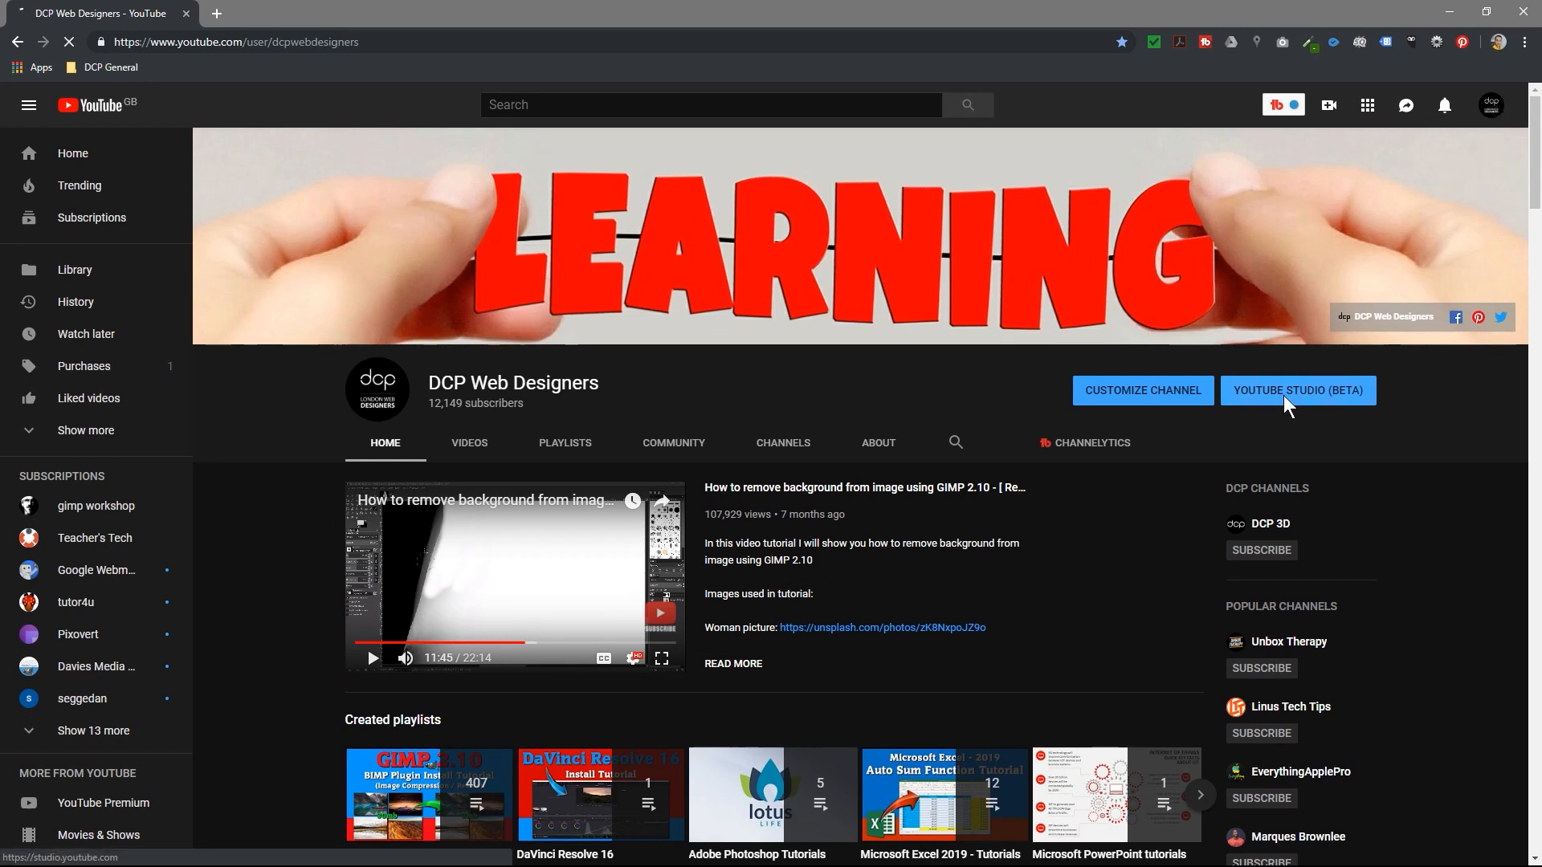
pyautogui.click(1296, 390)
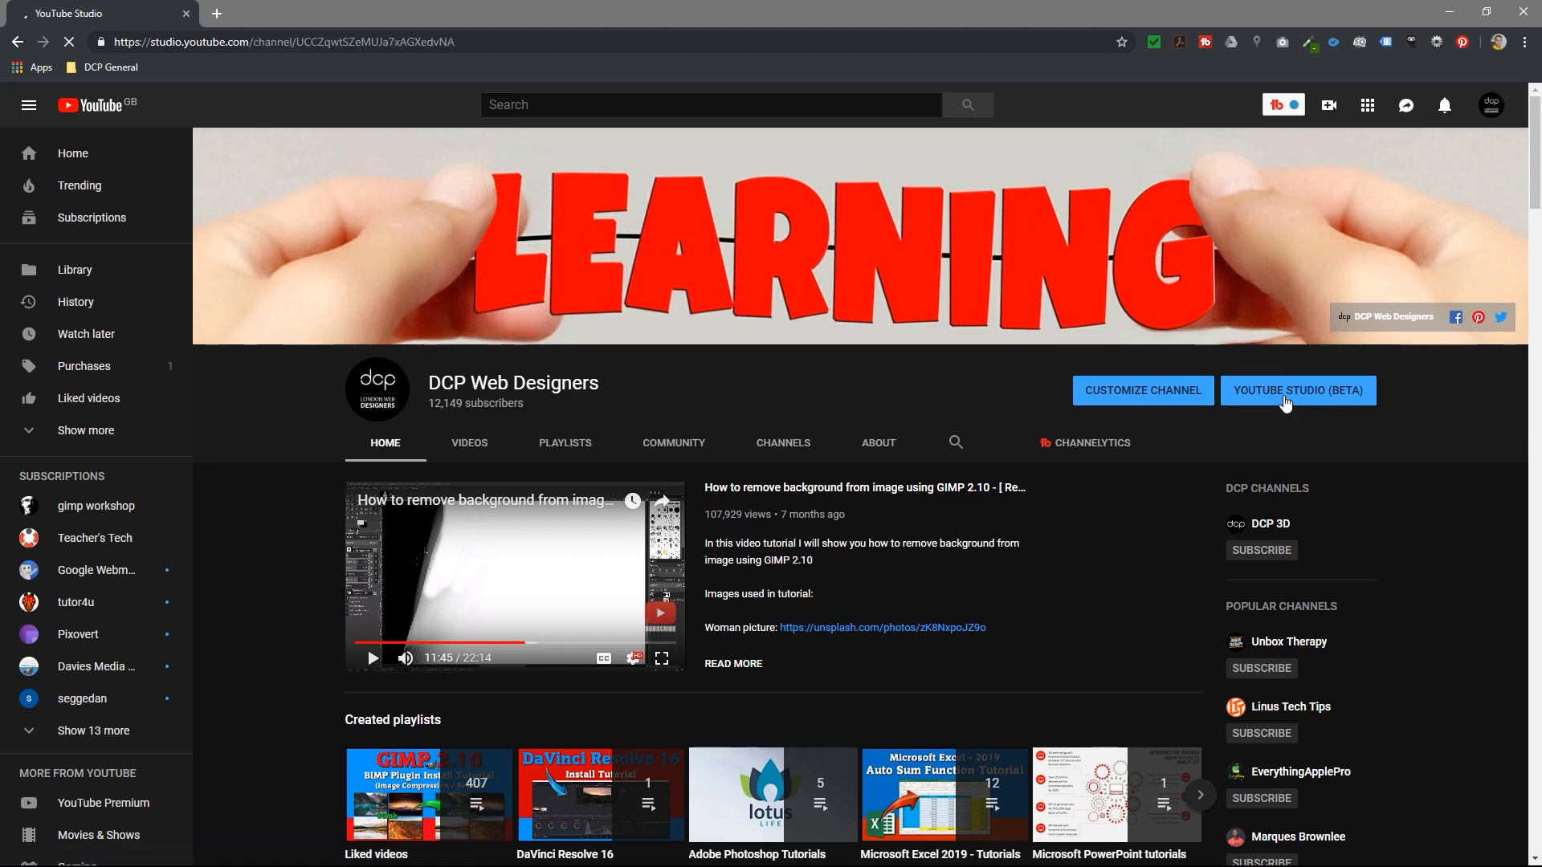
pyautogui.click(1296, 391)
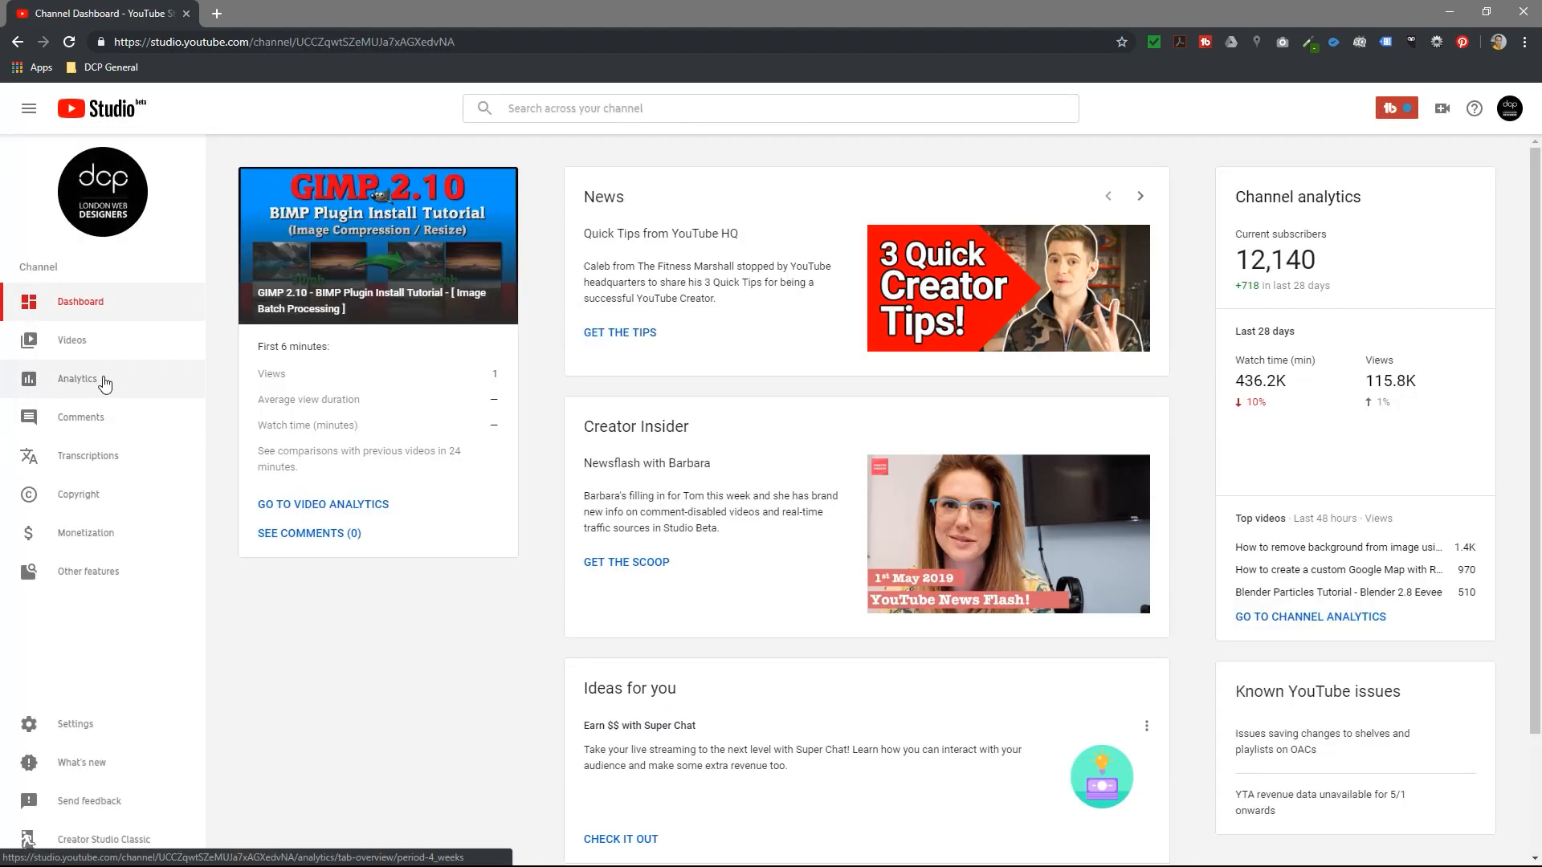
pyautogui.click(77, 378)
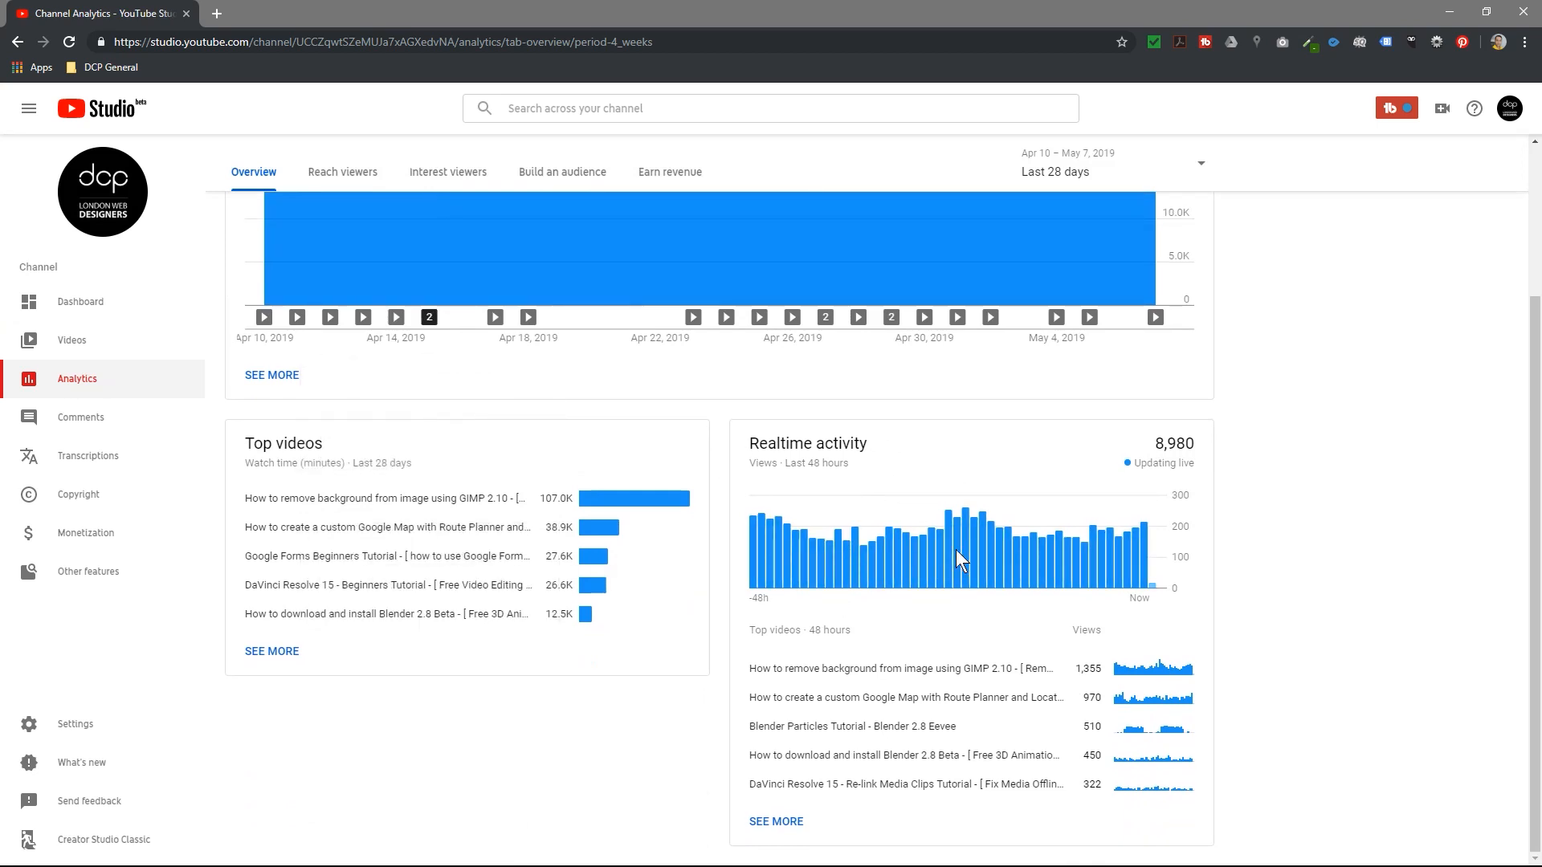
pyautogui.moveTo(1147, 600)
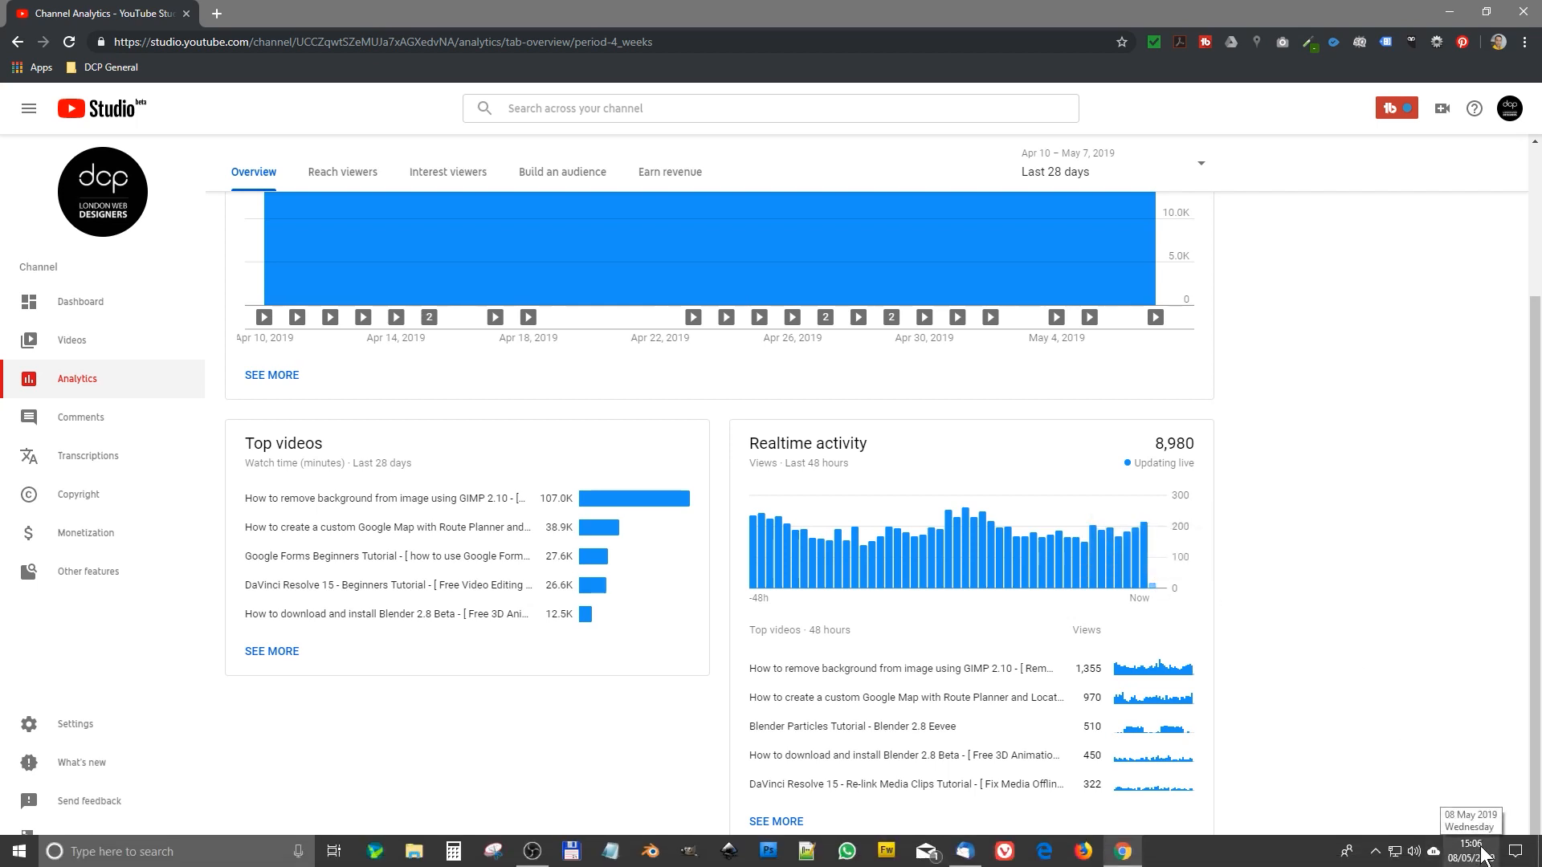
pyautogui.moveTo(1146, 585)
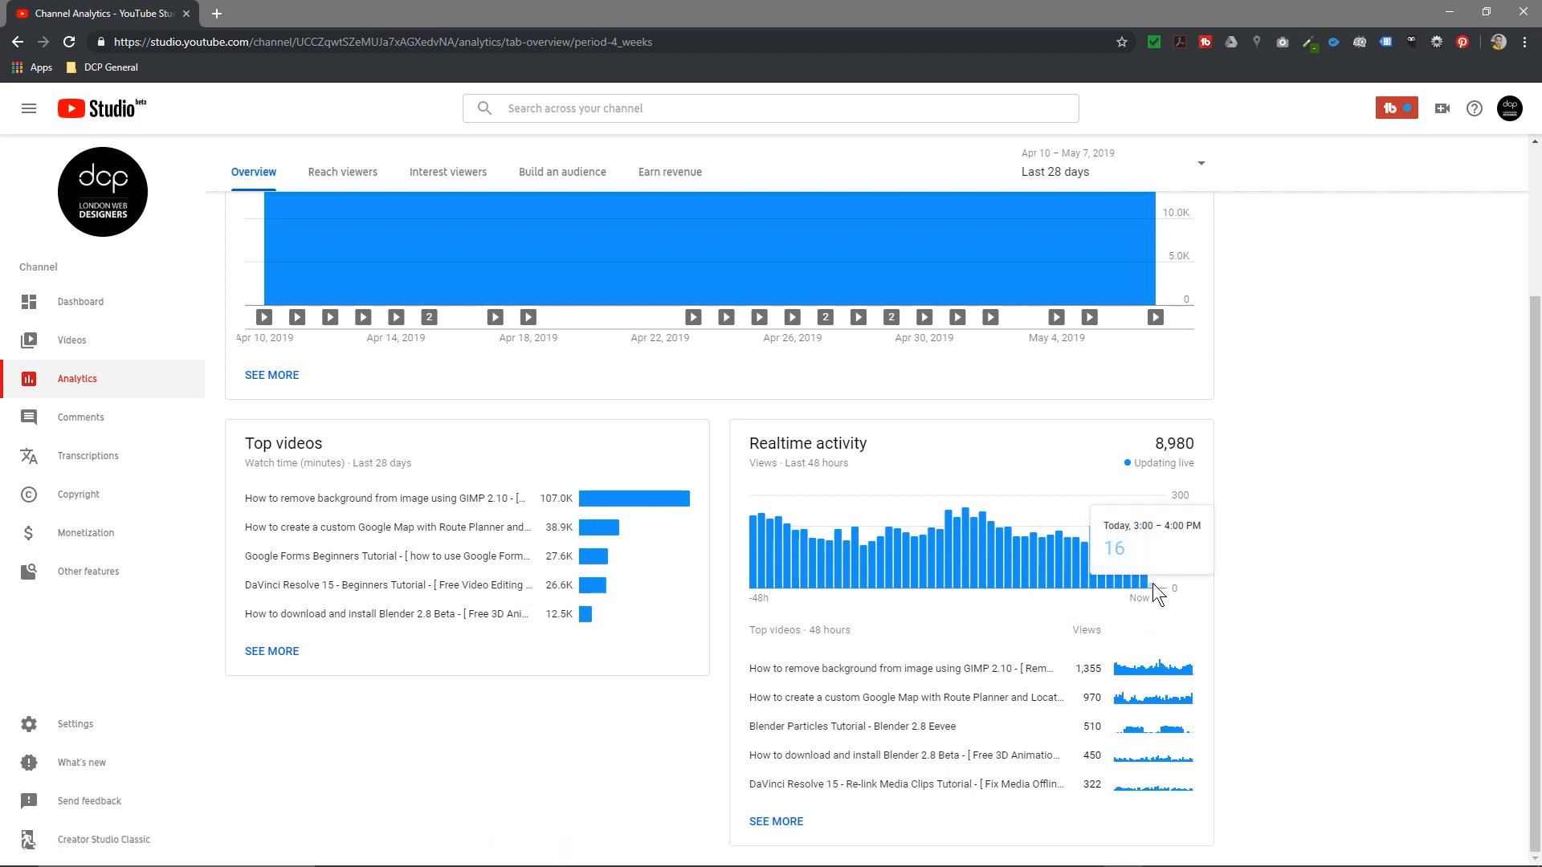
pyautogui.moveTo(916, 547)
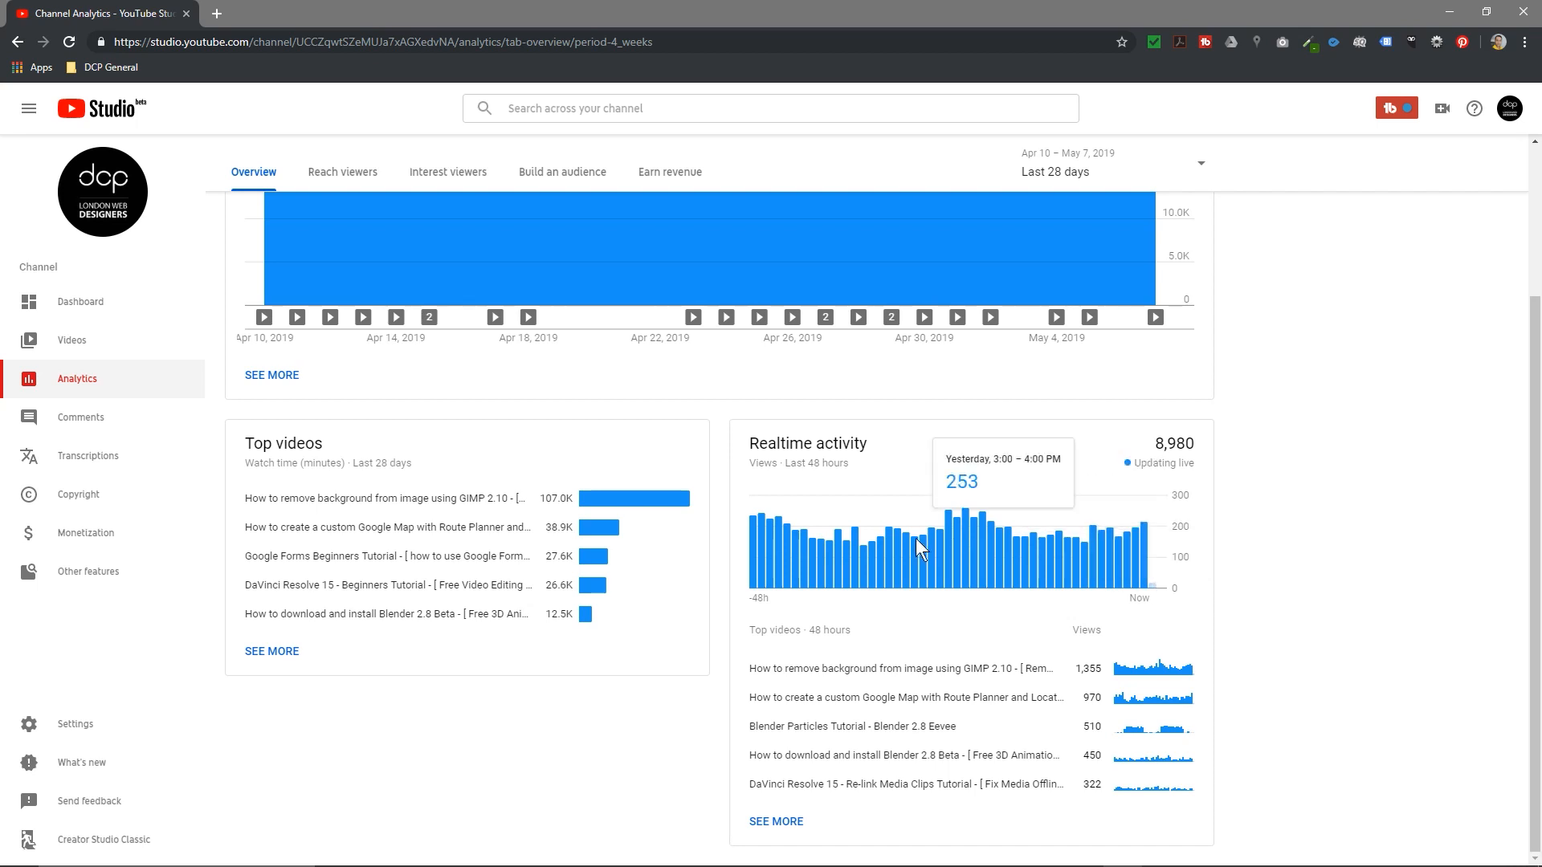
pyautogui.moveTo(1072, 558)
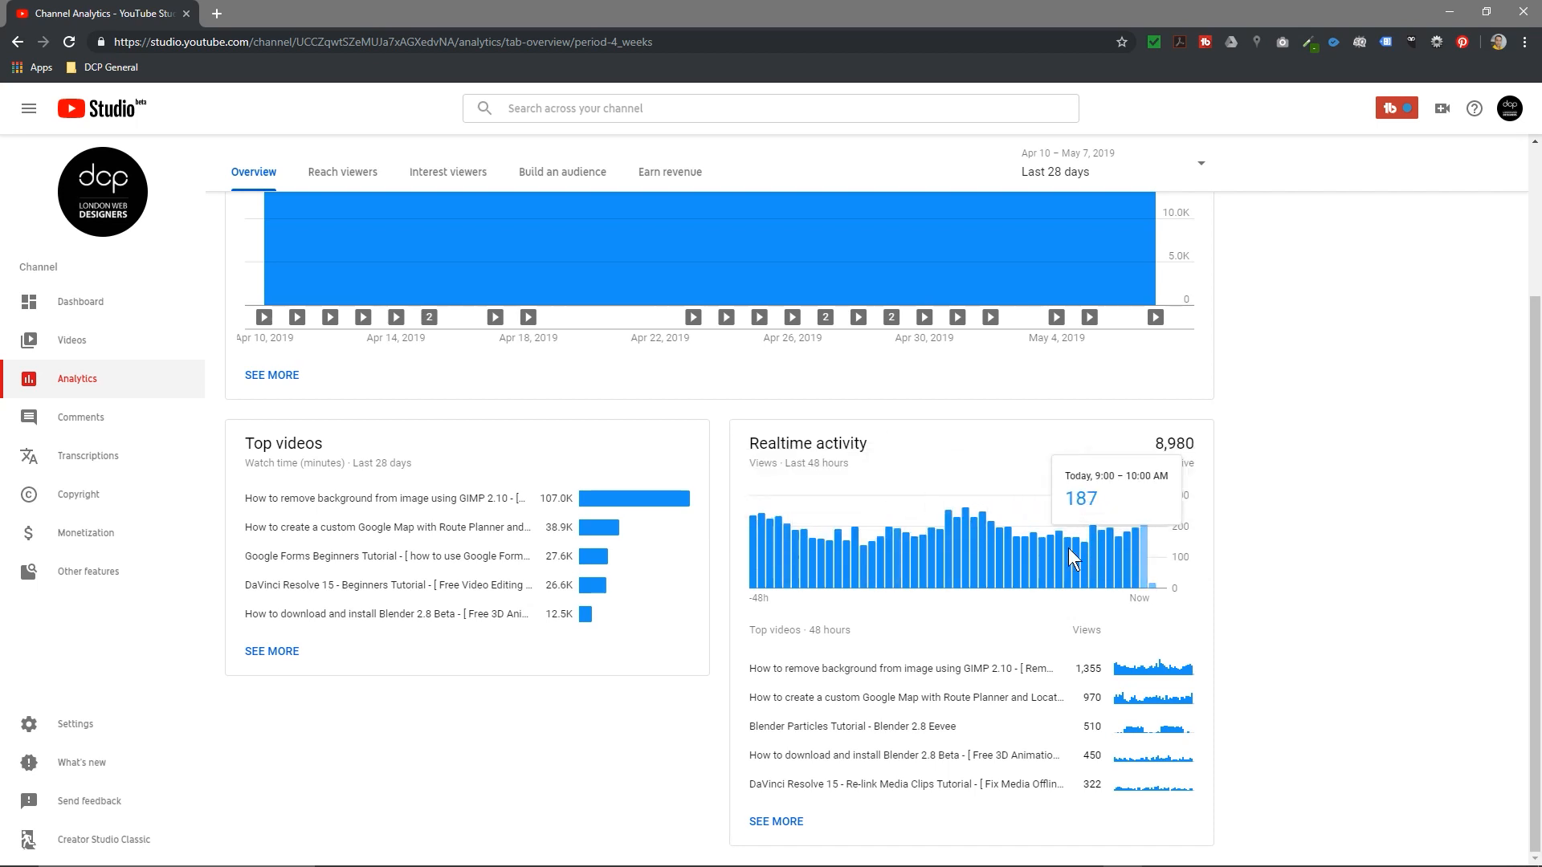
pyautogui.moveTo(968, 549)
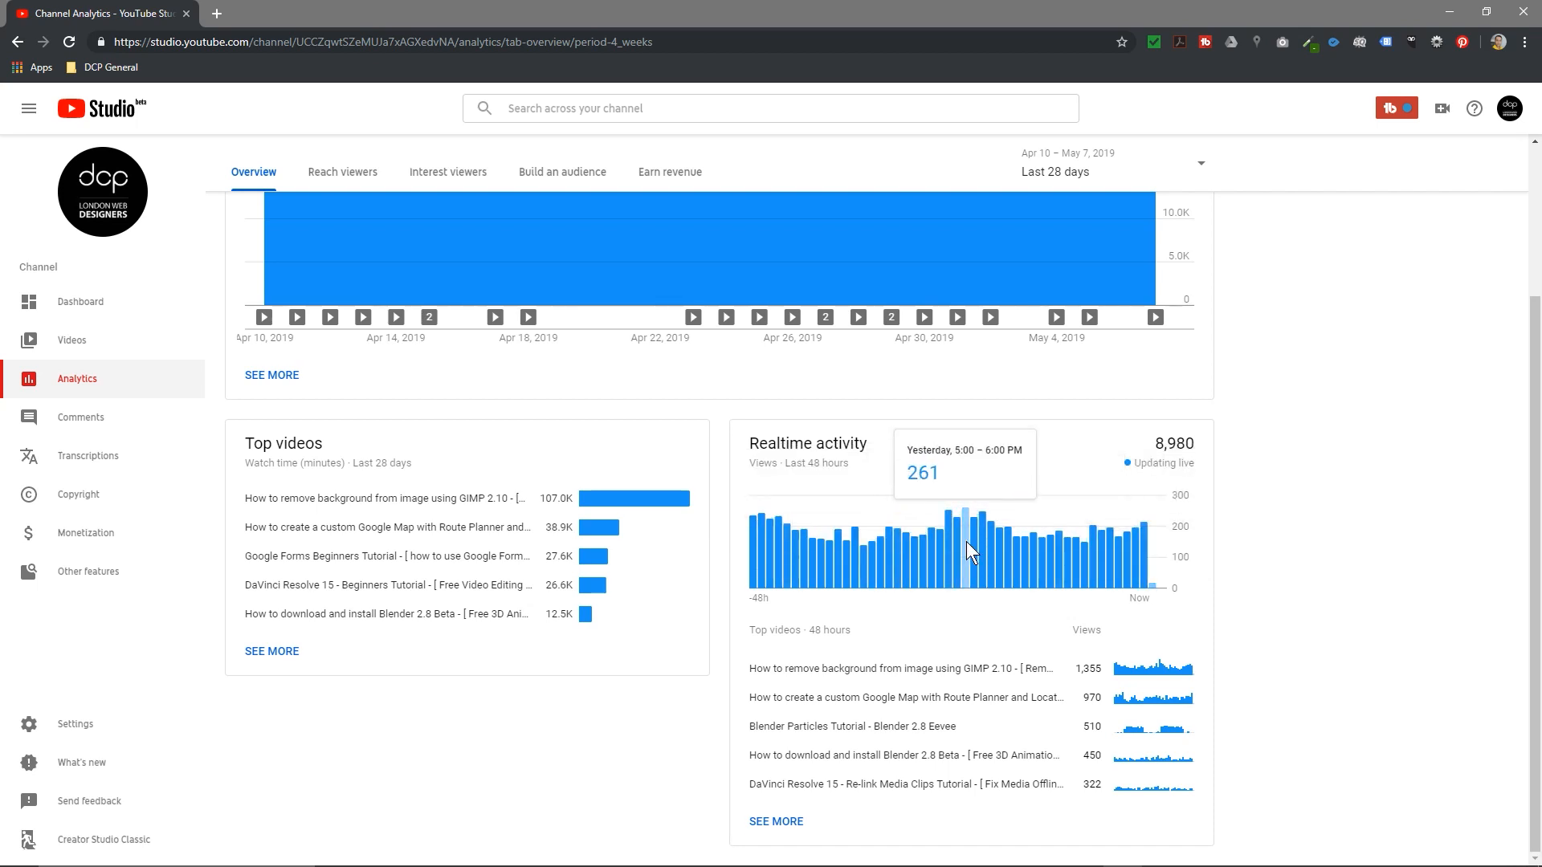
pyautogui.moveTo(951, 546)
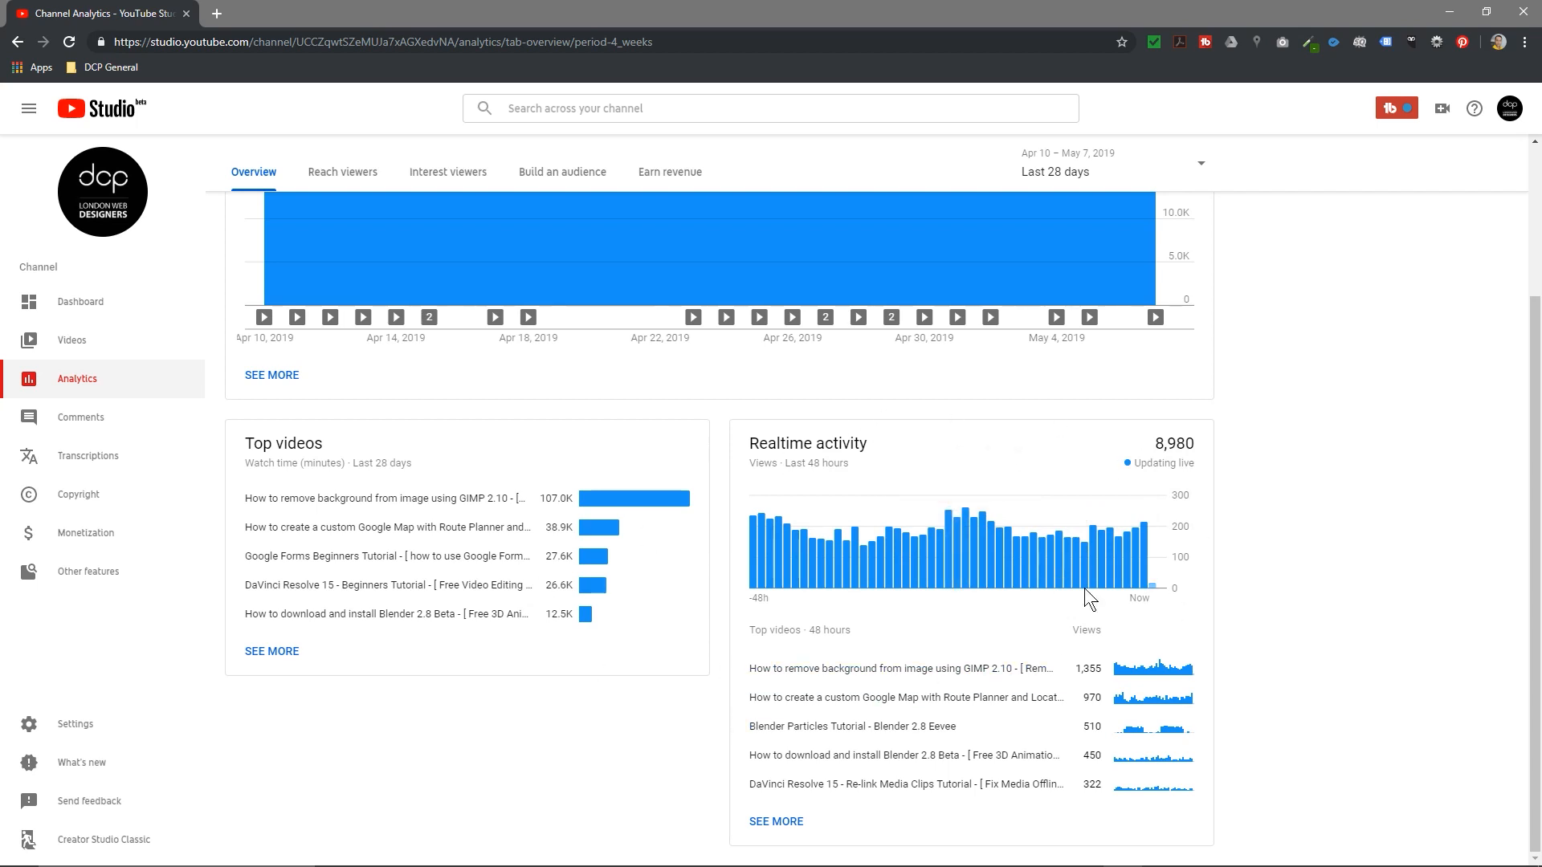
pyautogui.moveTo(937, 548)
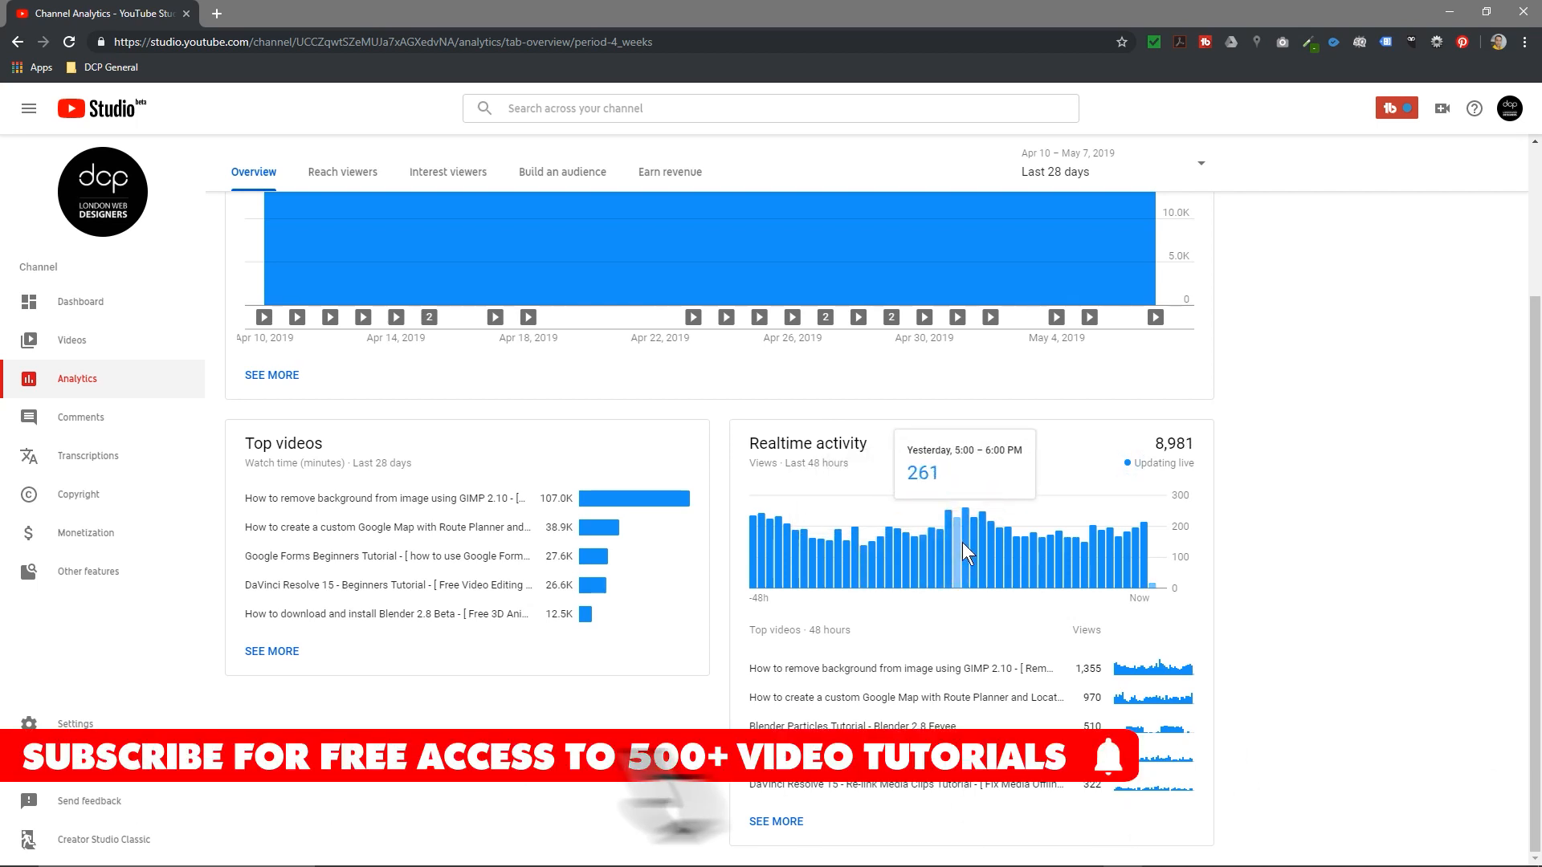
pyautogui.moveTo(978, 556)
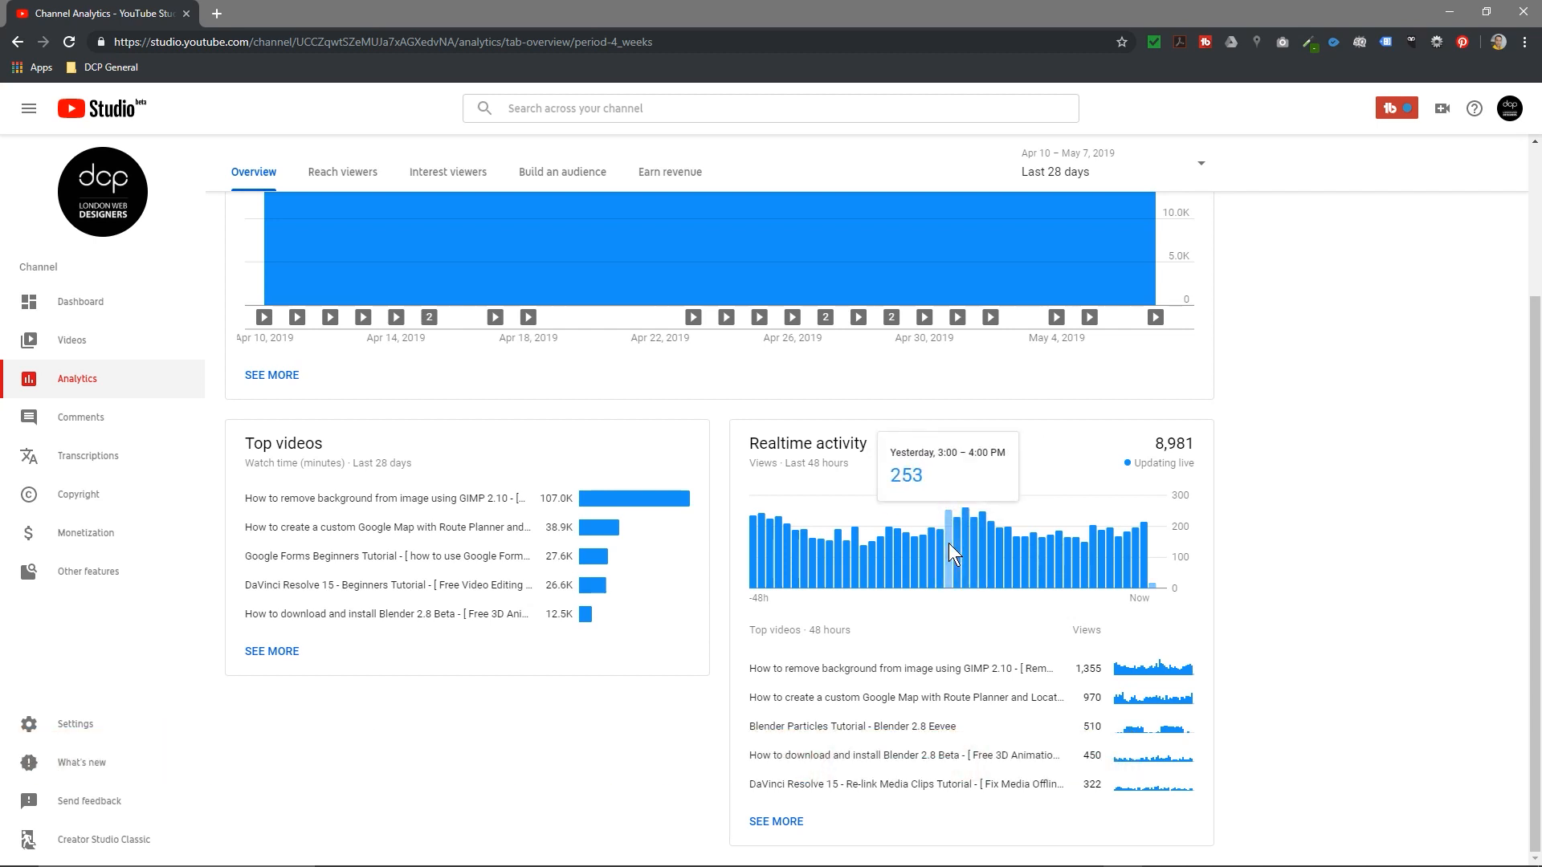
pyautogui.moveTo(949, 540)
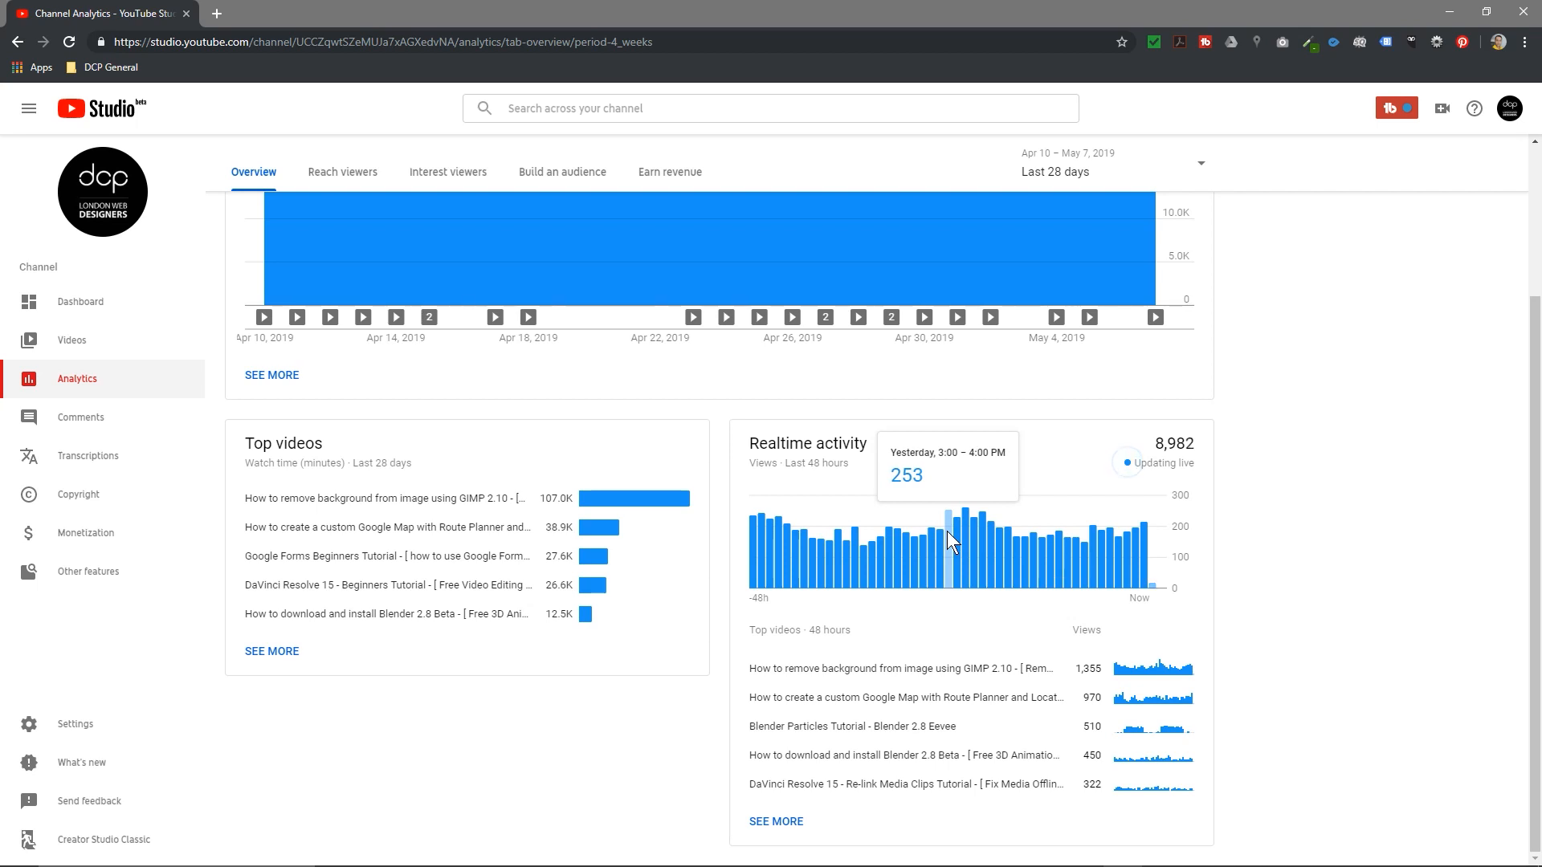
pyautogui.moveTo(959, 536)
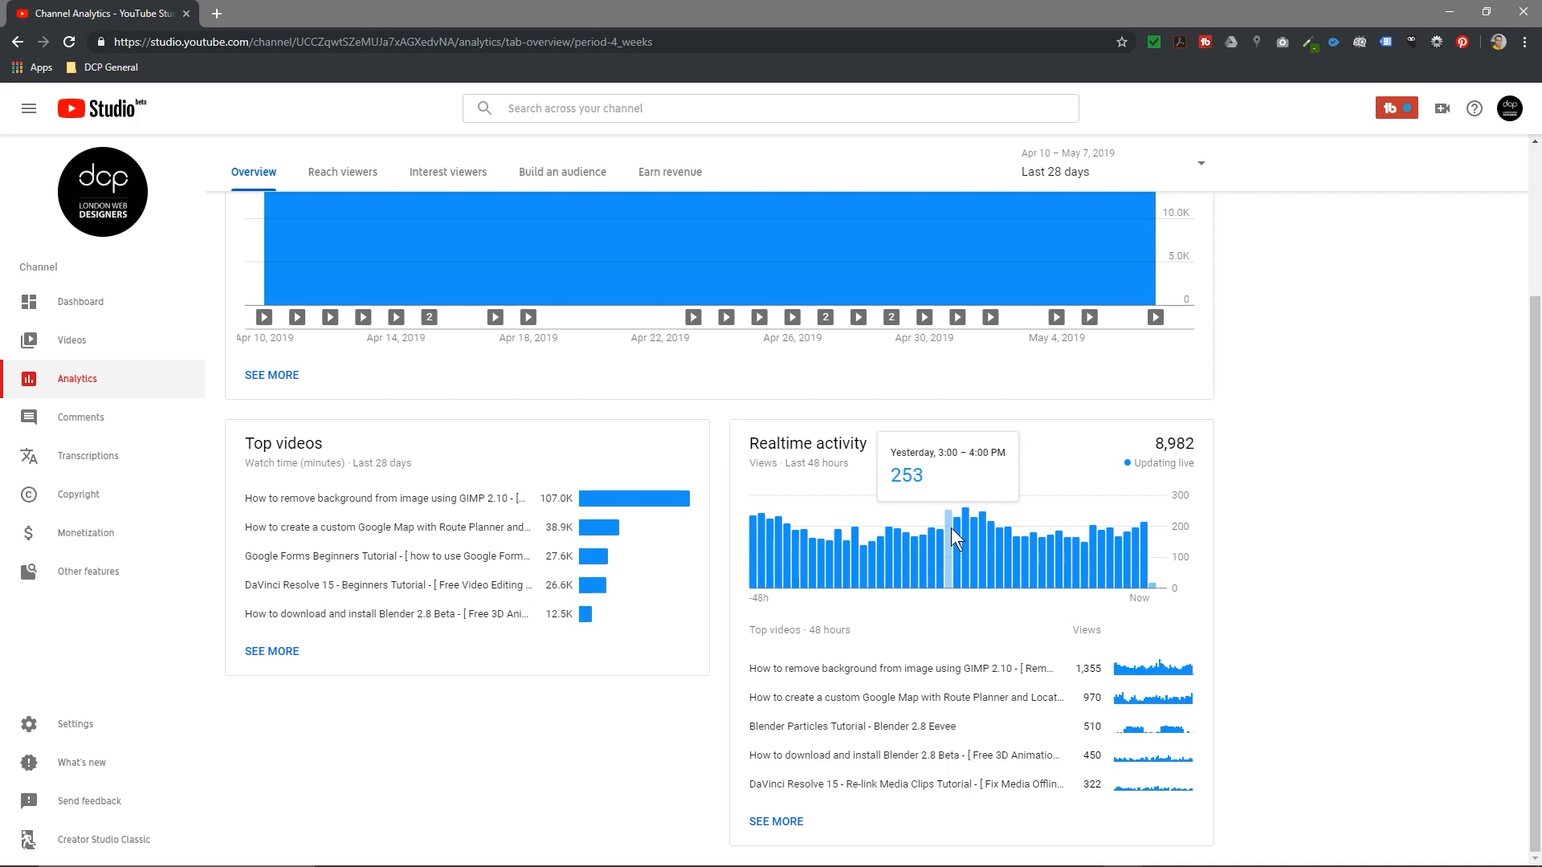
pyautogui.moveTo(959, 550)
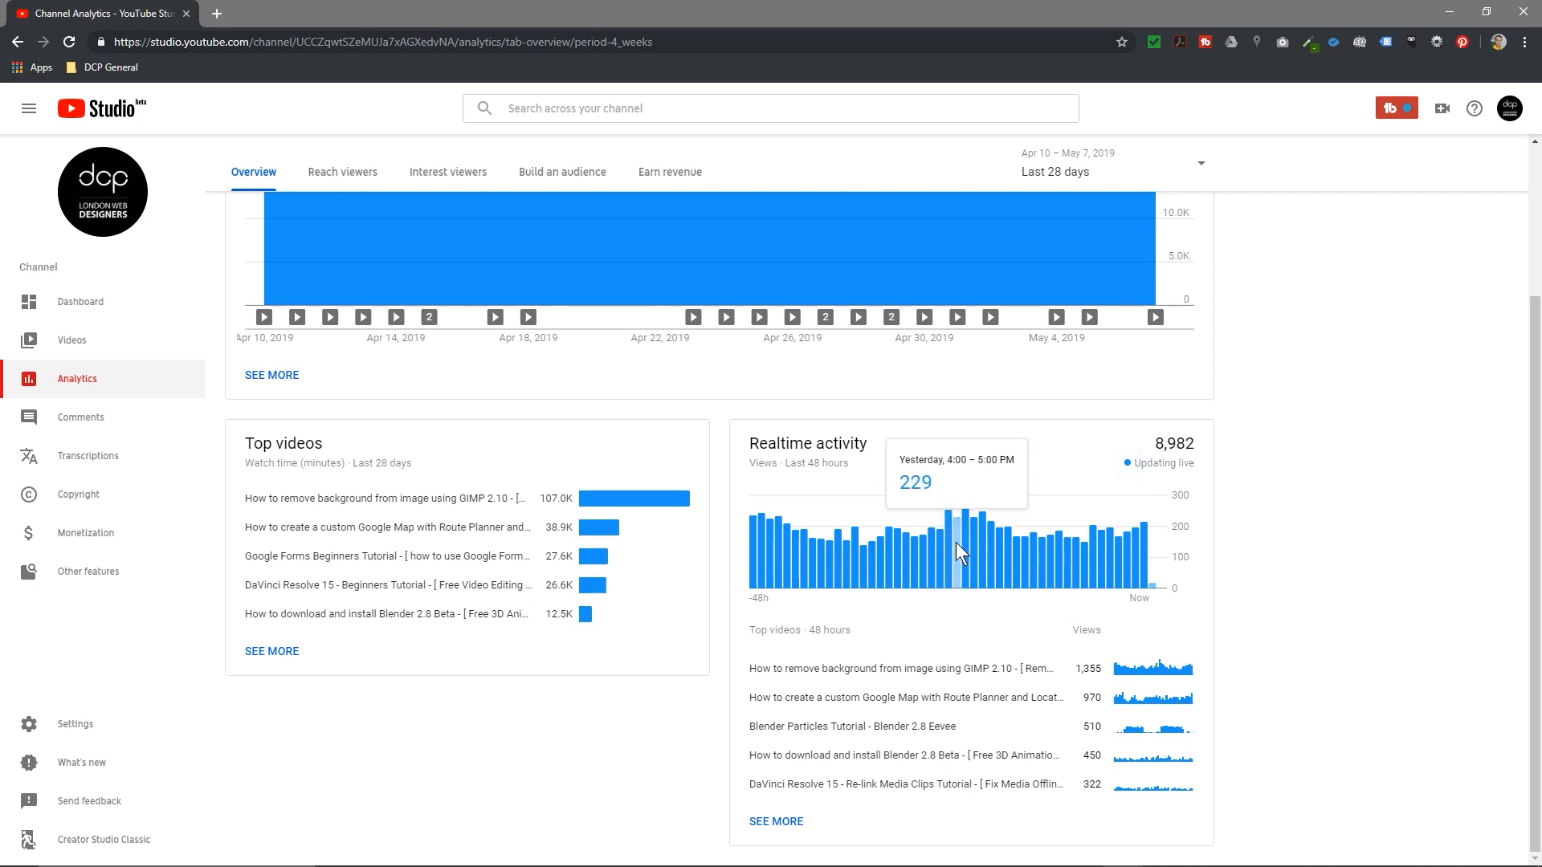
pyautogui.moveTo(968, 507)
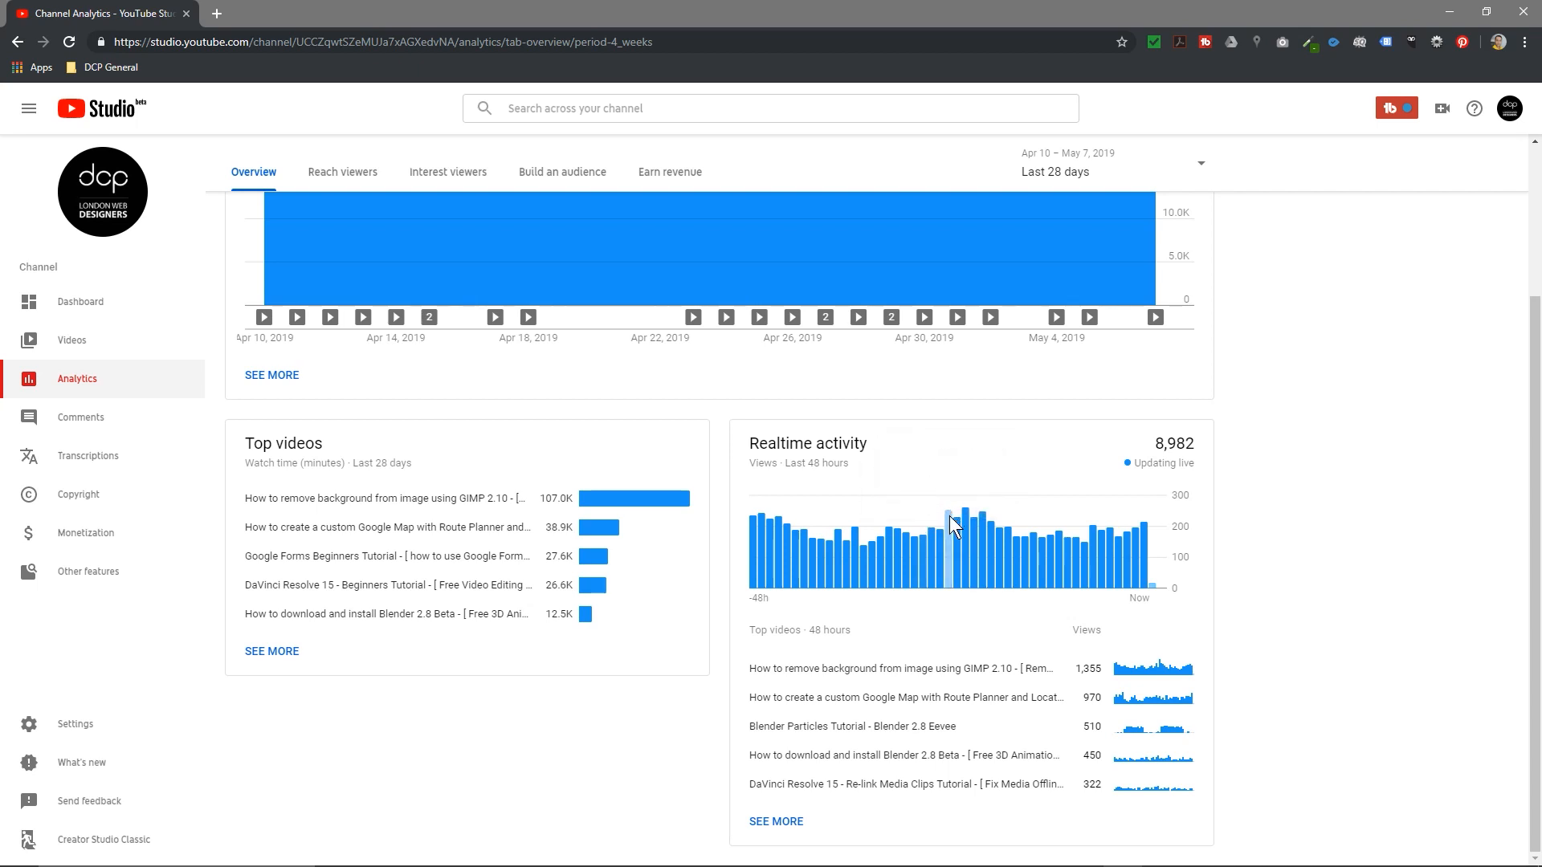
pyautogui.moveTo(947, 539)
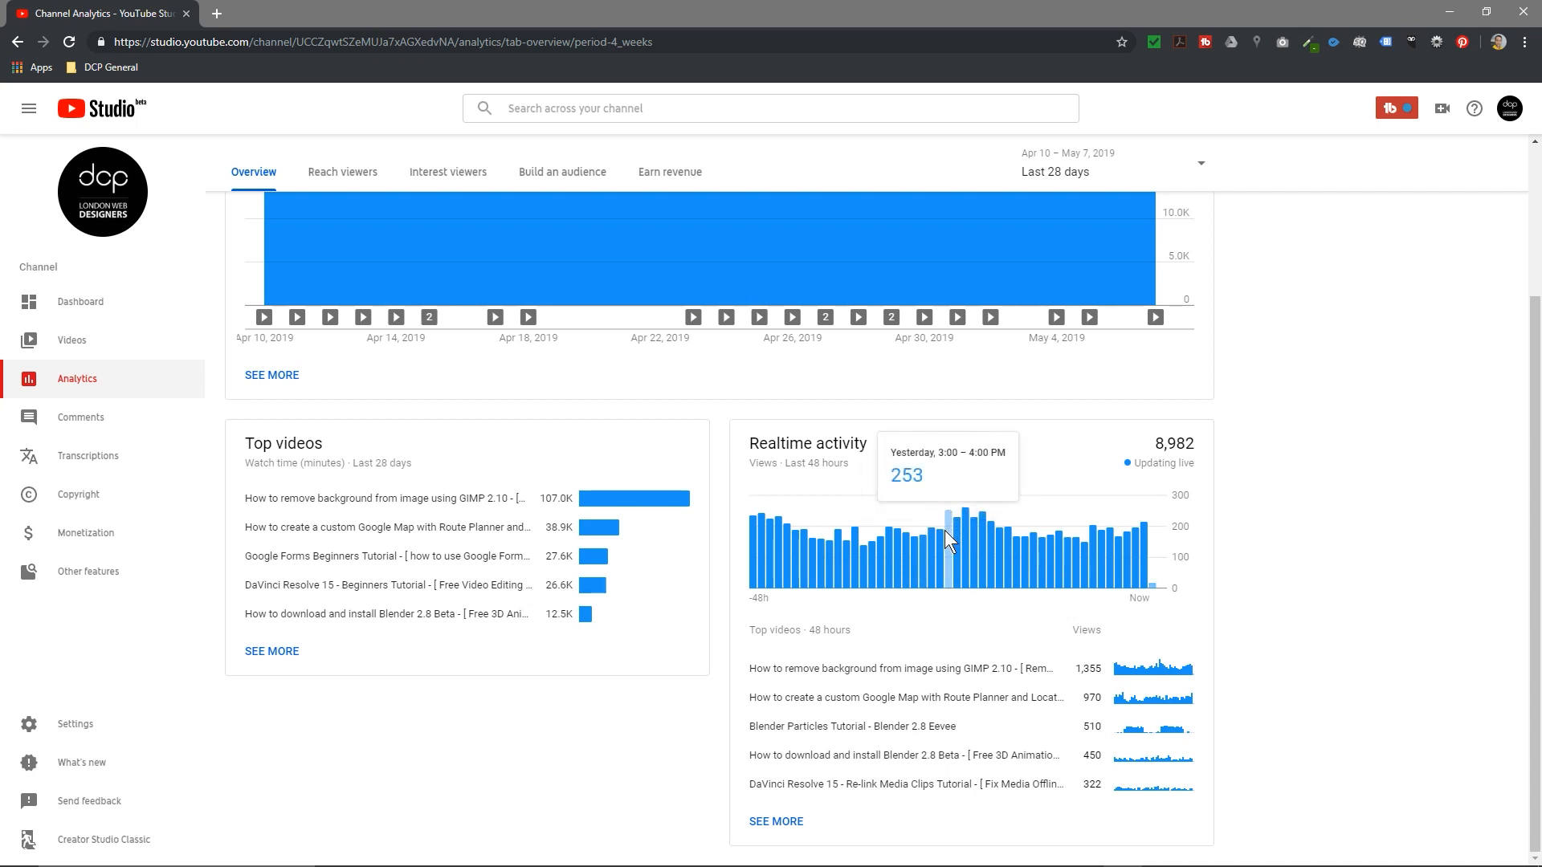
pyautogui.moveTo(1016, 556)
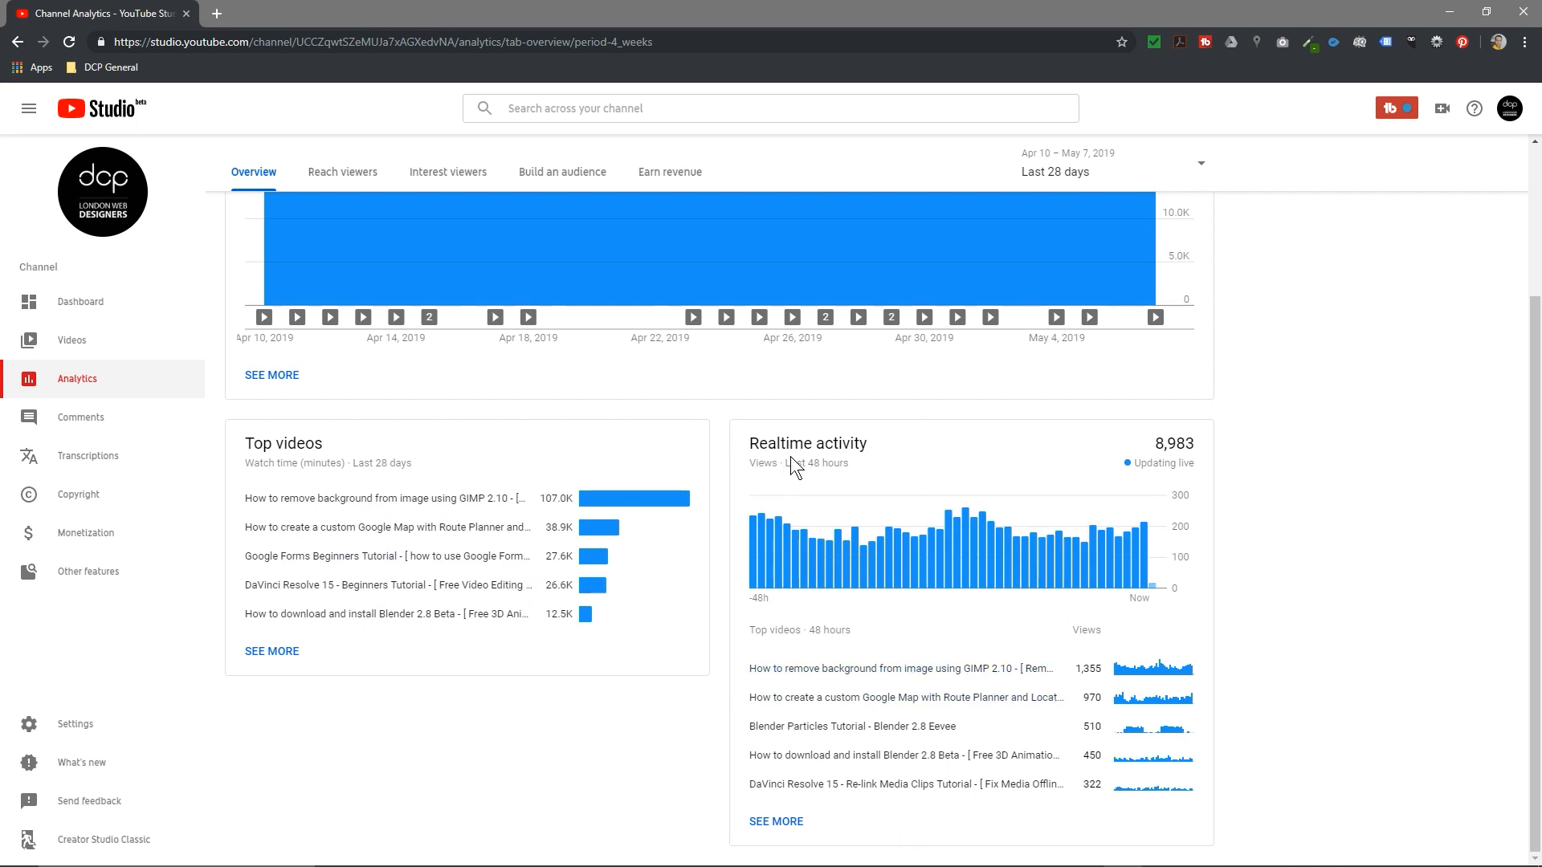
pyautogui.moveTo(726, 455)
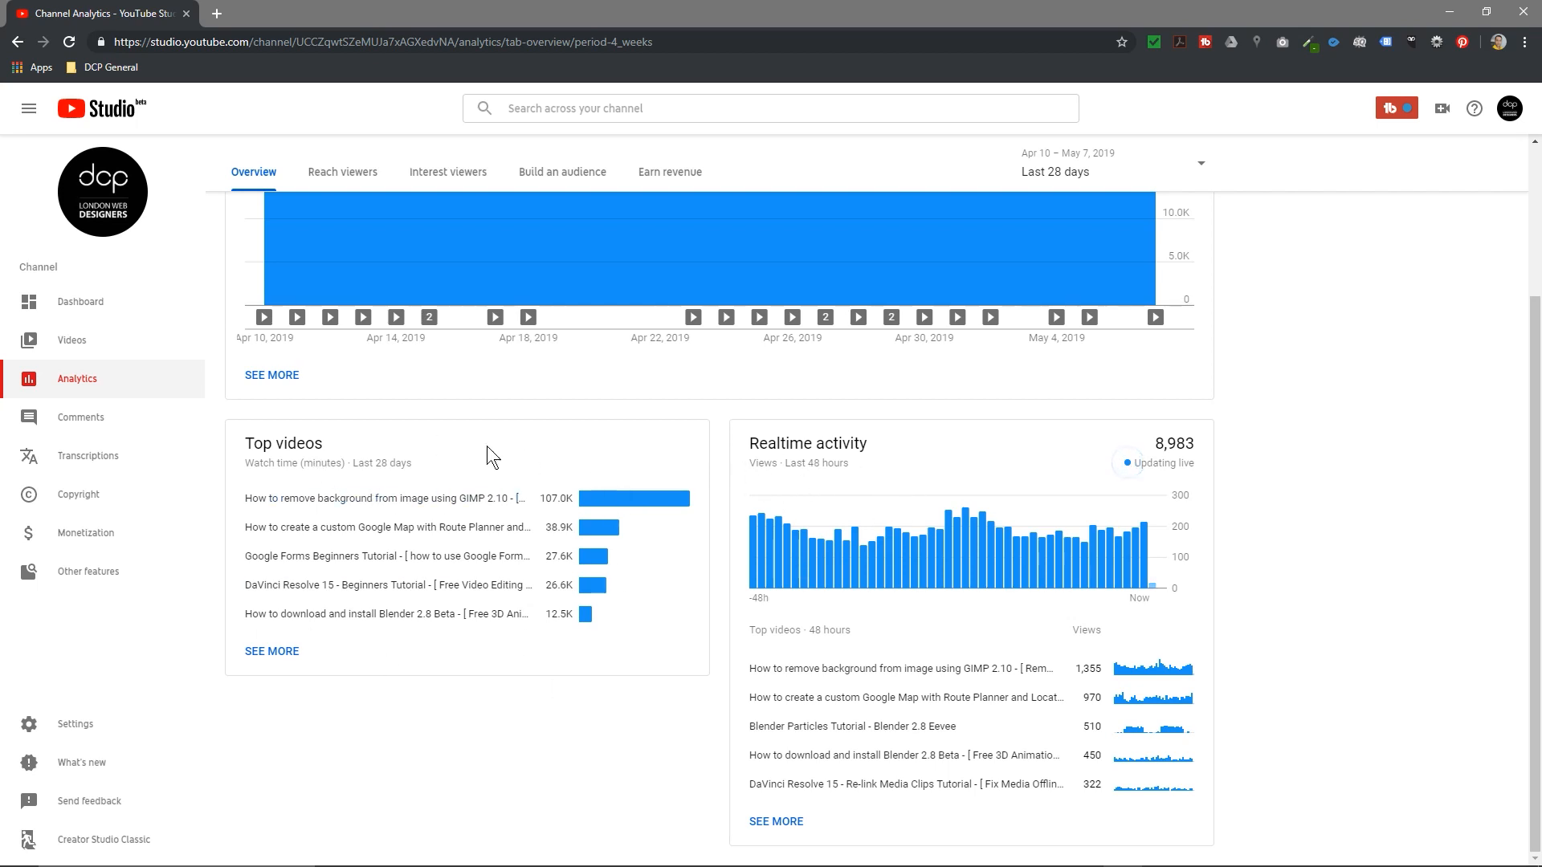
pyautogui.moveTo(492, 483)
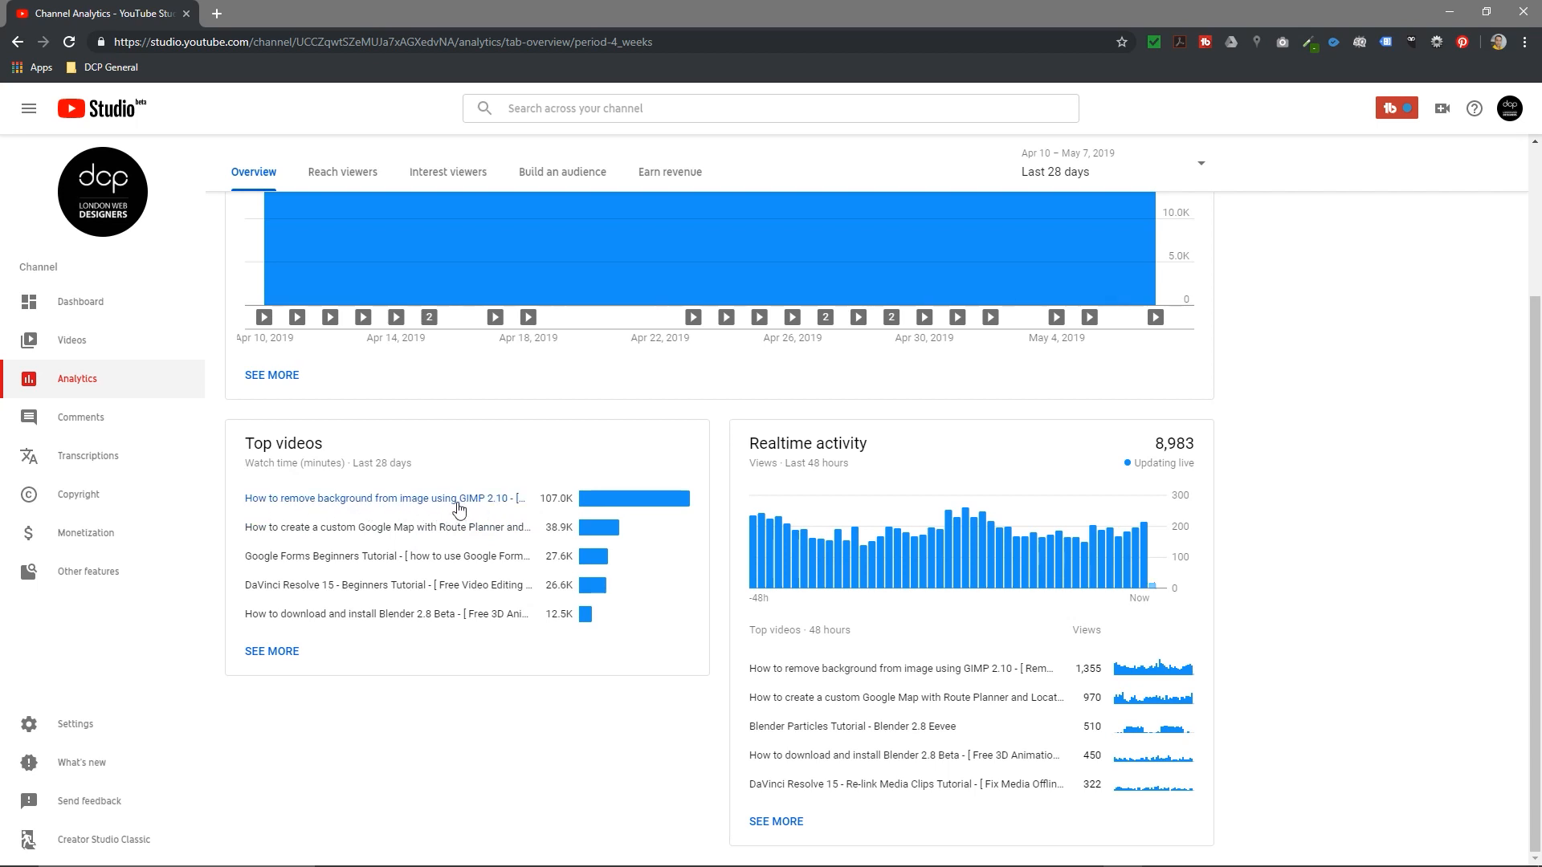
pyautogui.moveTo(561, 507)
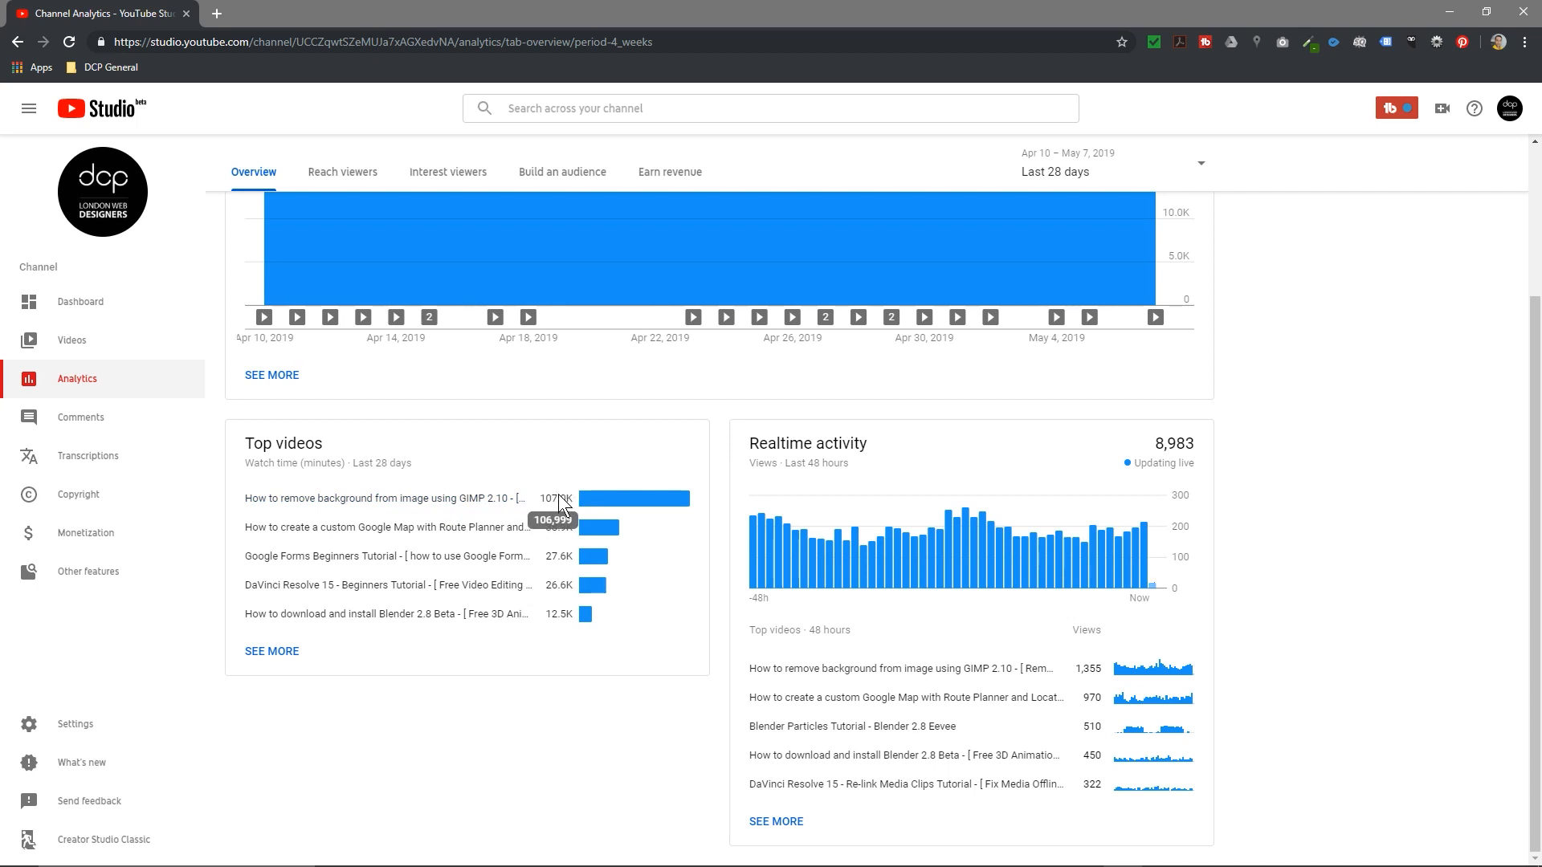
pyautogui.moveTo(437, 485)
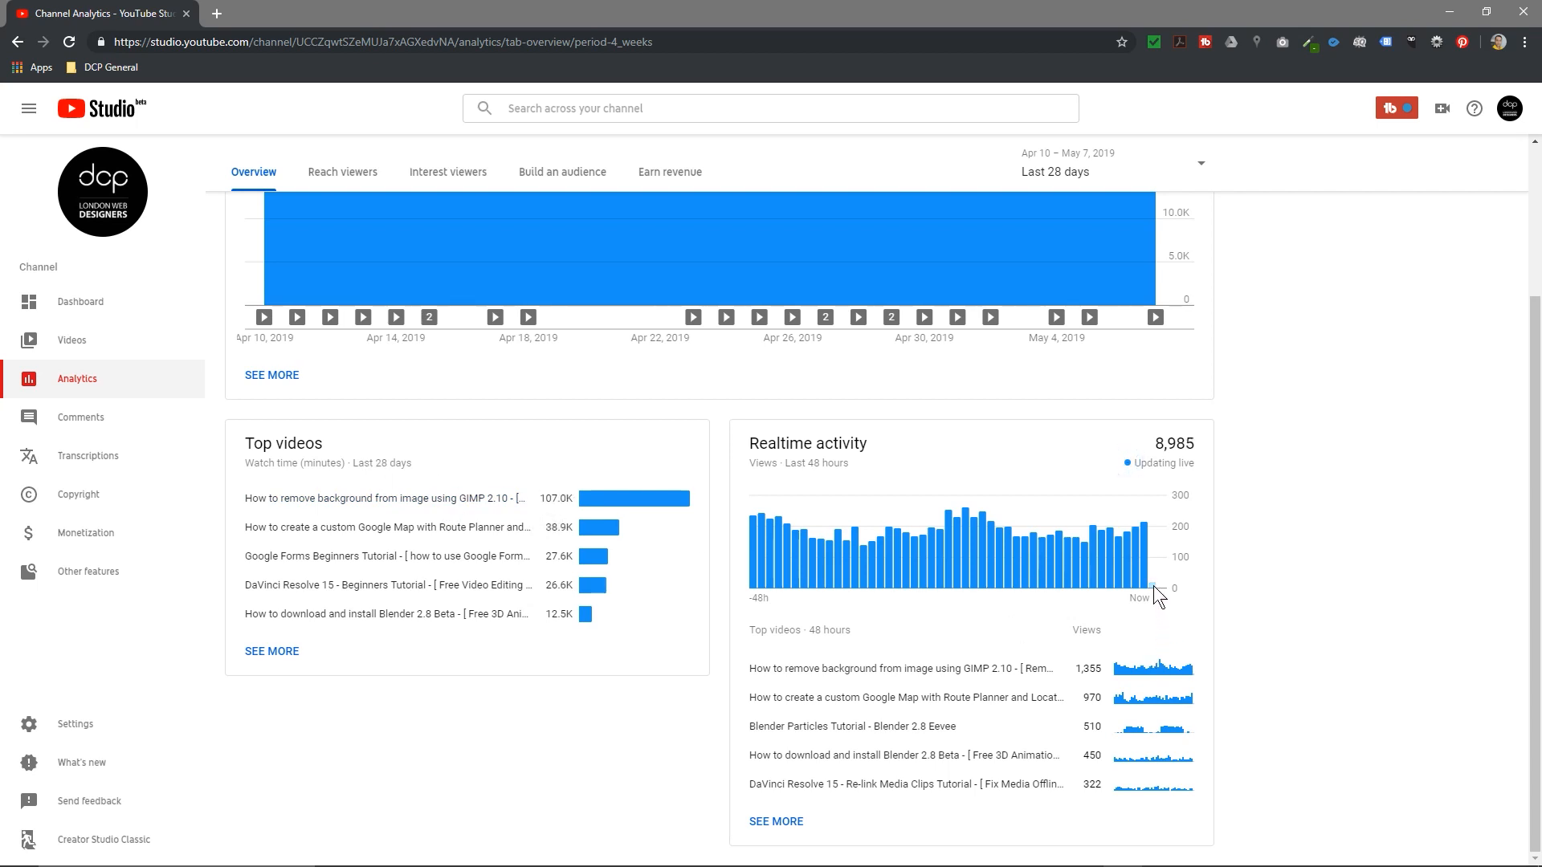
pyautogui.moveTo(1140, 546)
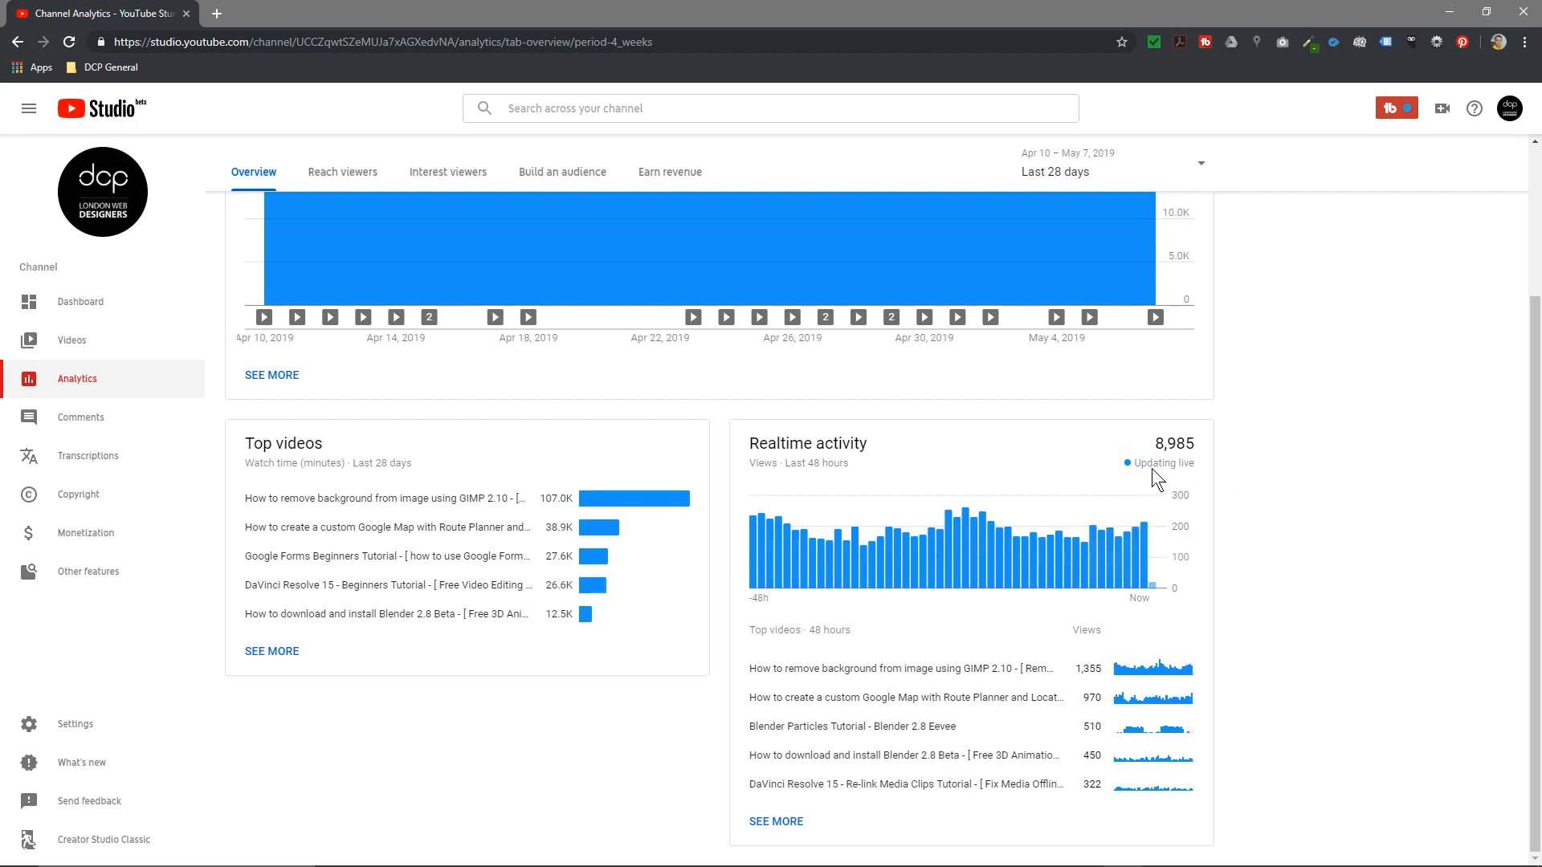
pyautogui.moveTo(678, 671)
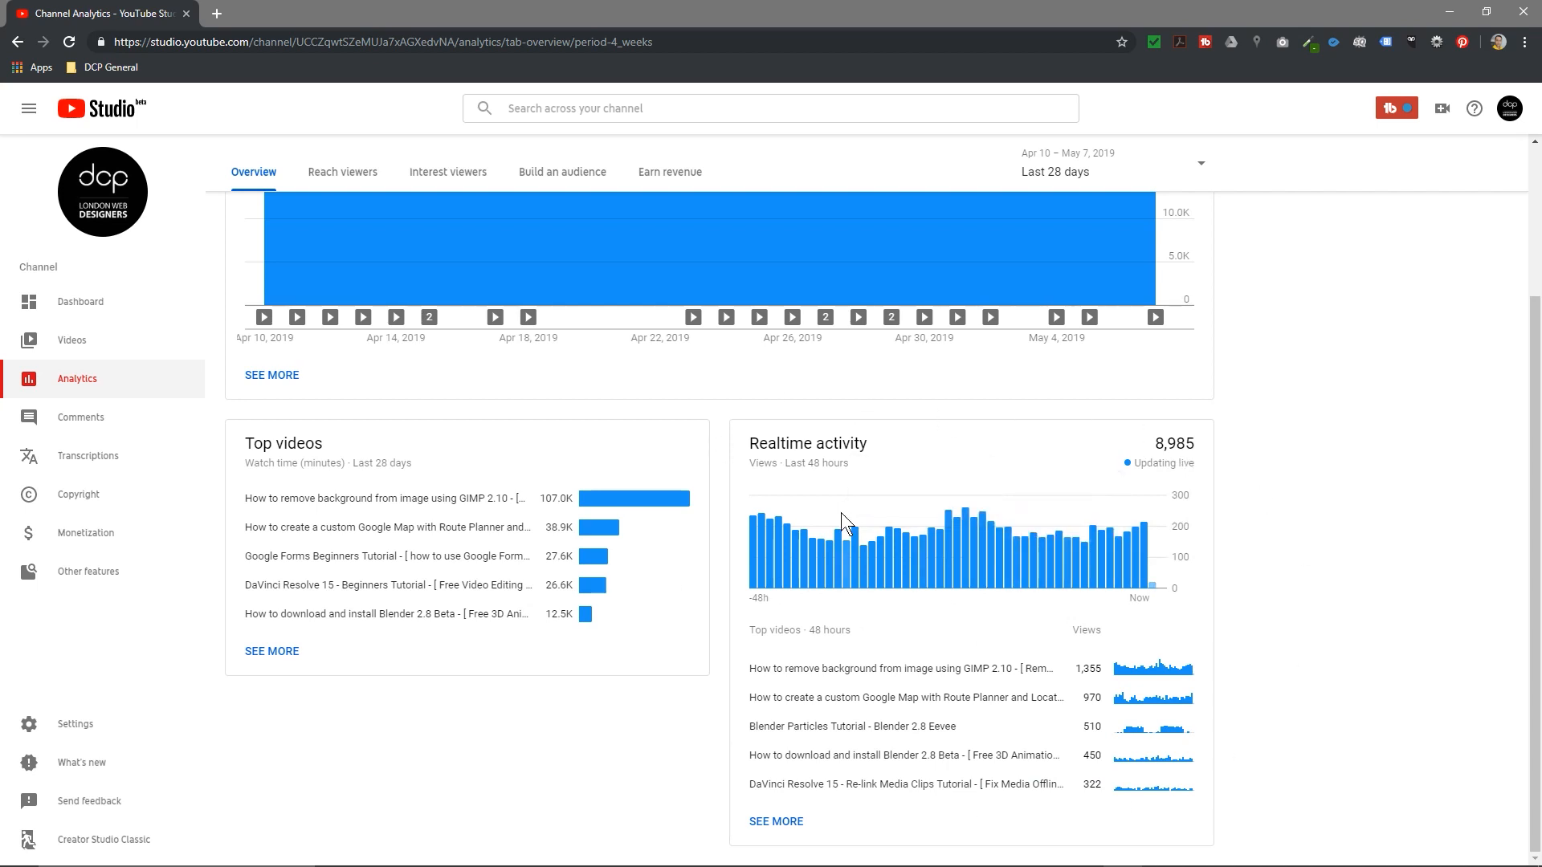
pyautogui.moveTo(362, 192)
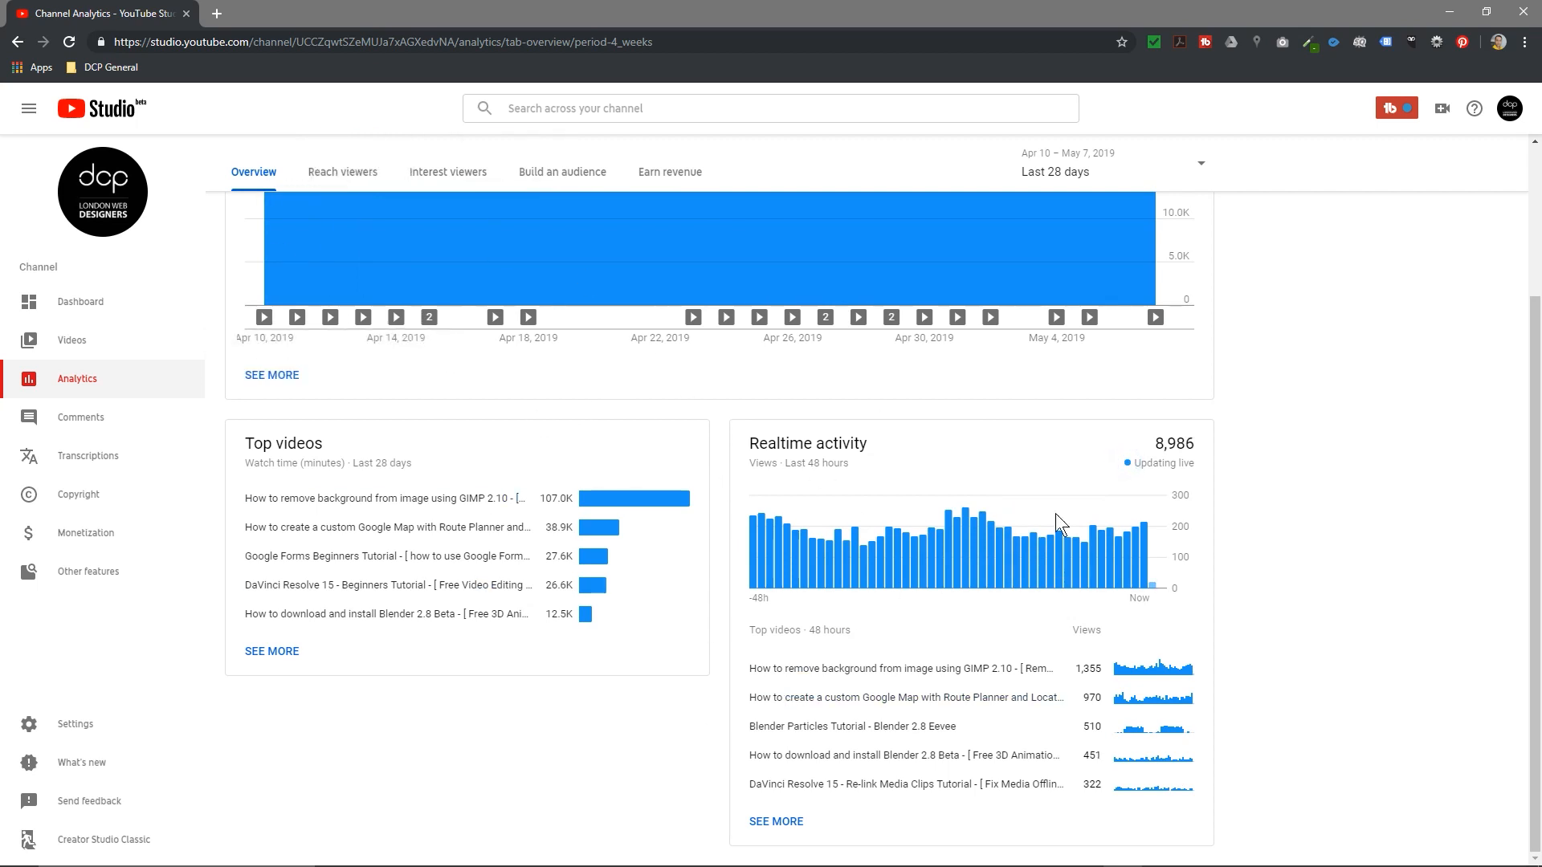
pyautogui.moveTo(1151, 595)
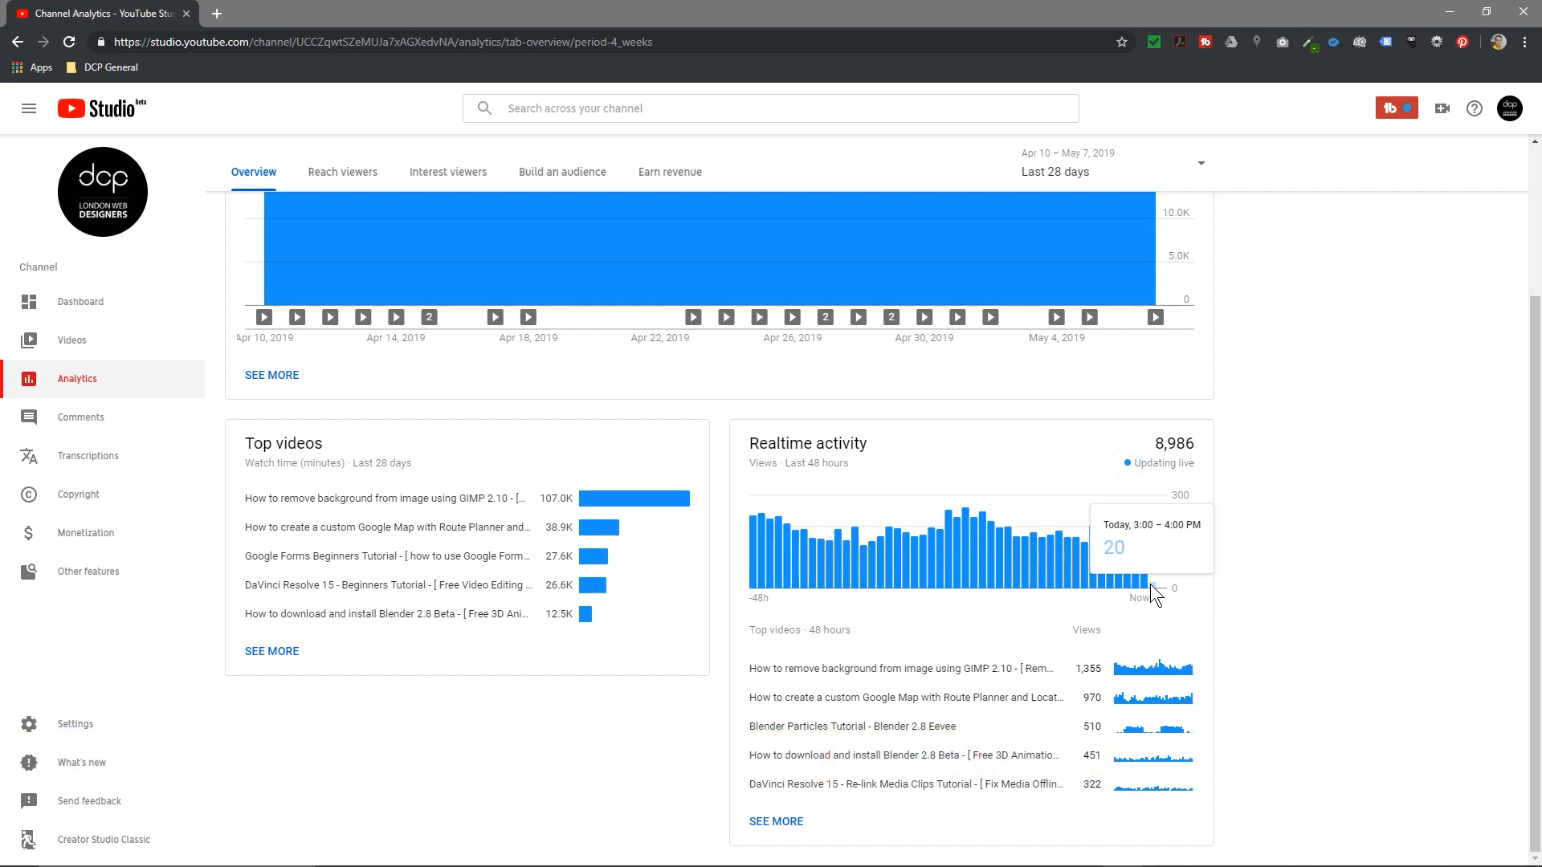
pyautogui.moveTo(1047, 573)
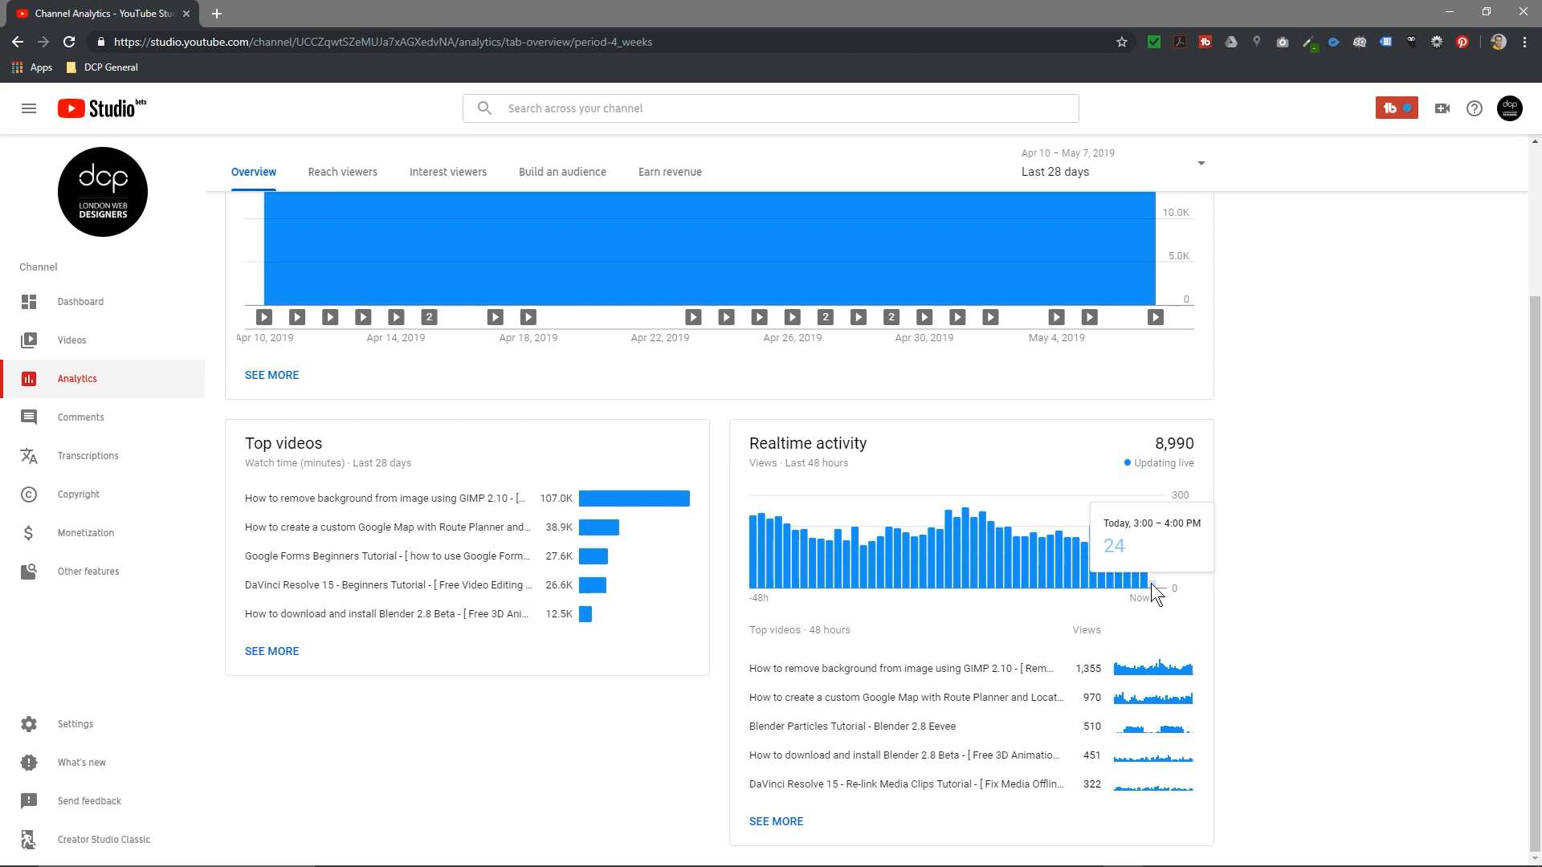
pyautogui.moveTo(1095, 579)
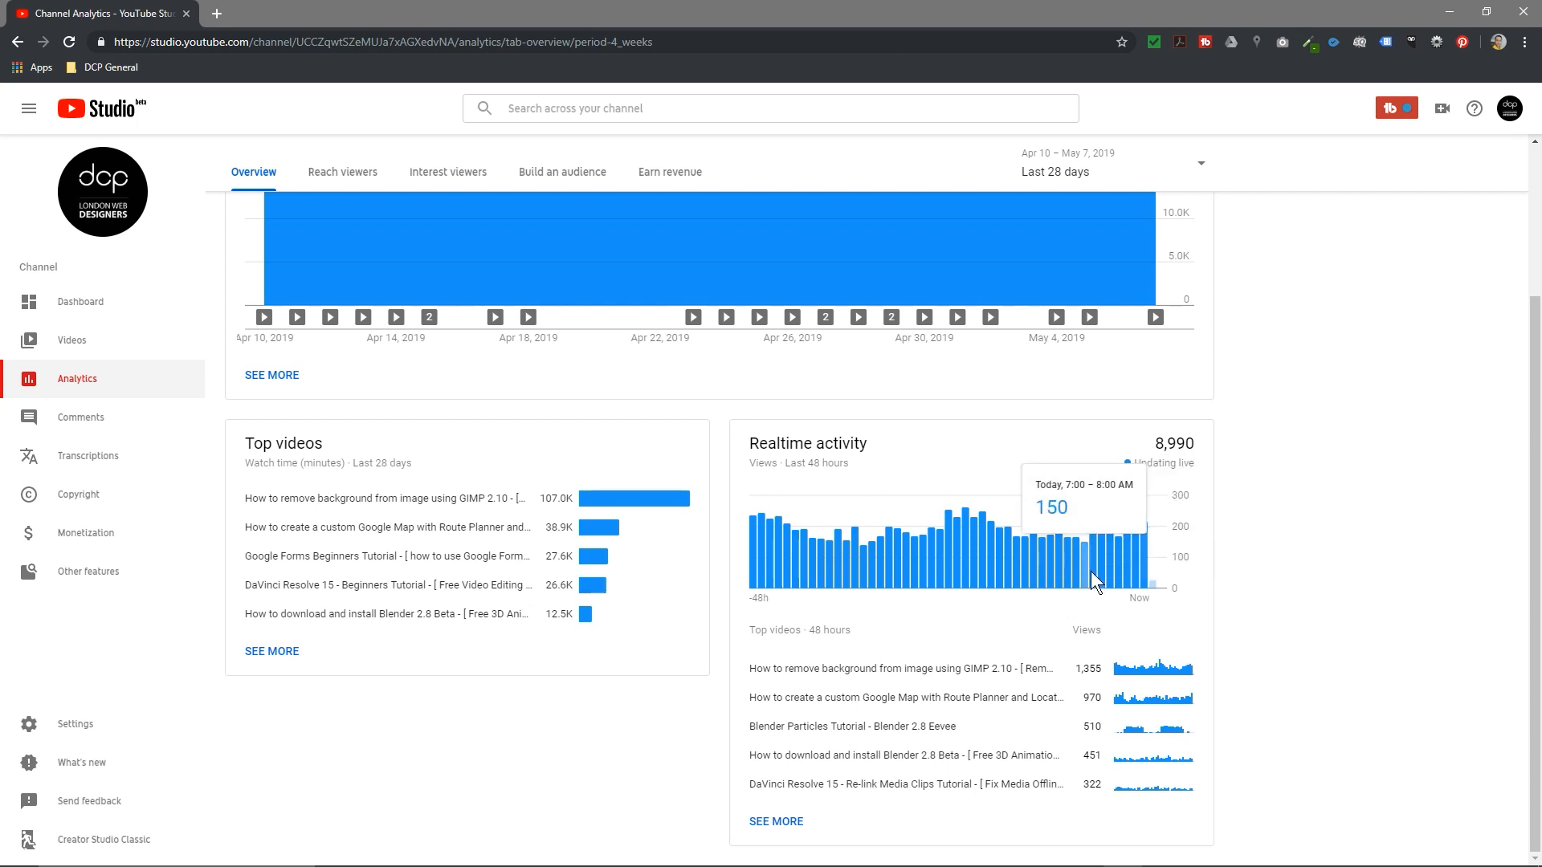
pyautogui.moveTo(980, 544)
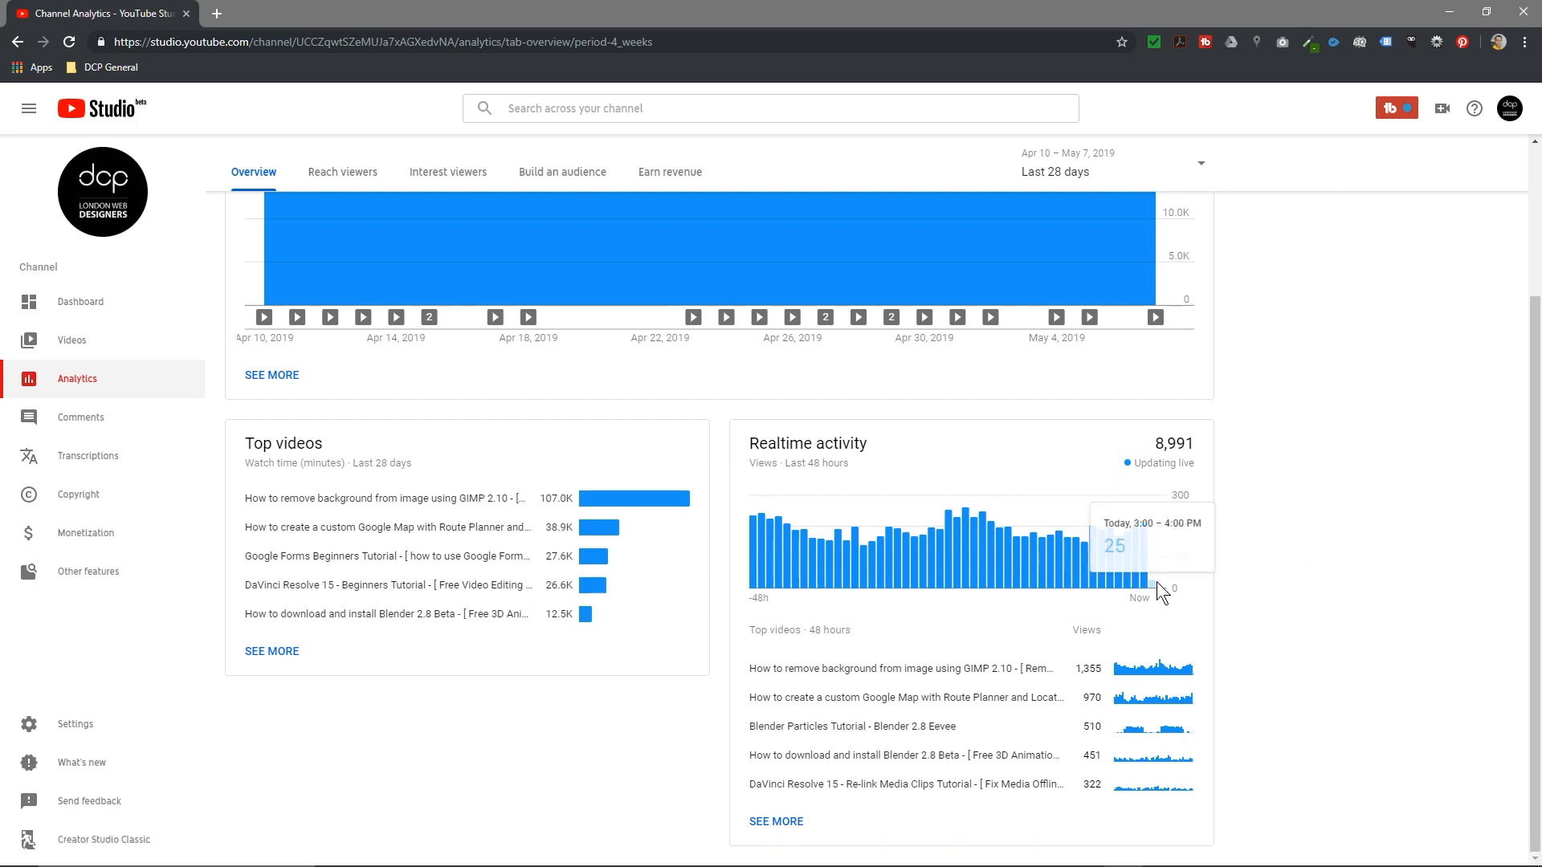
pyautogui.moveTo(1158, 597)
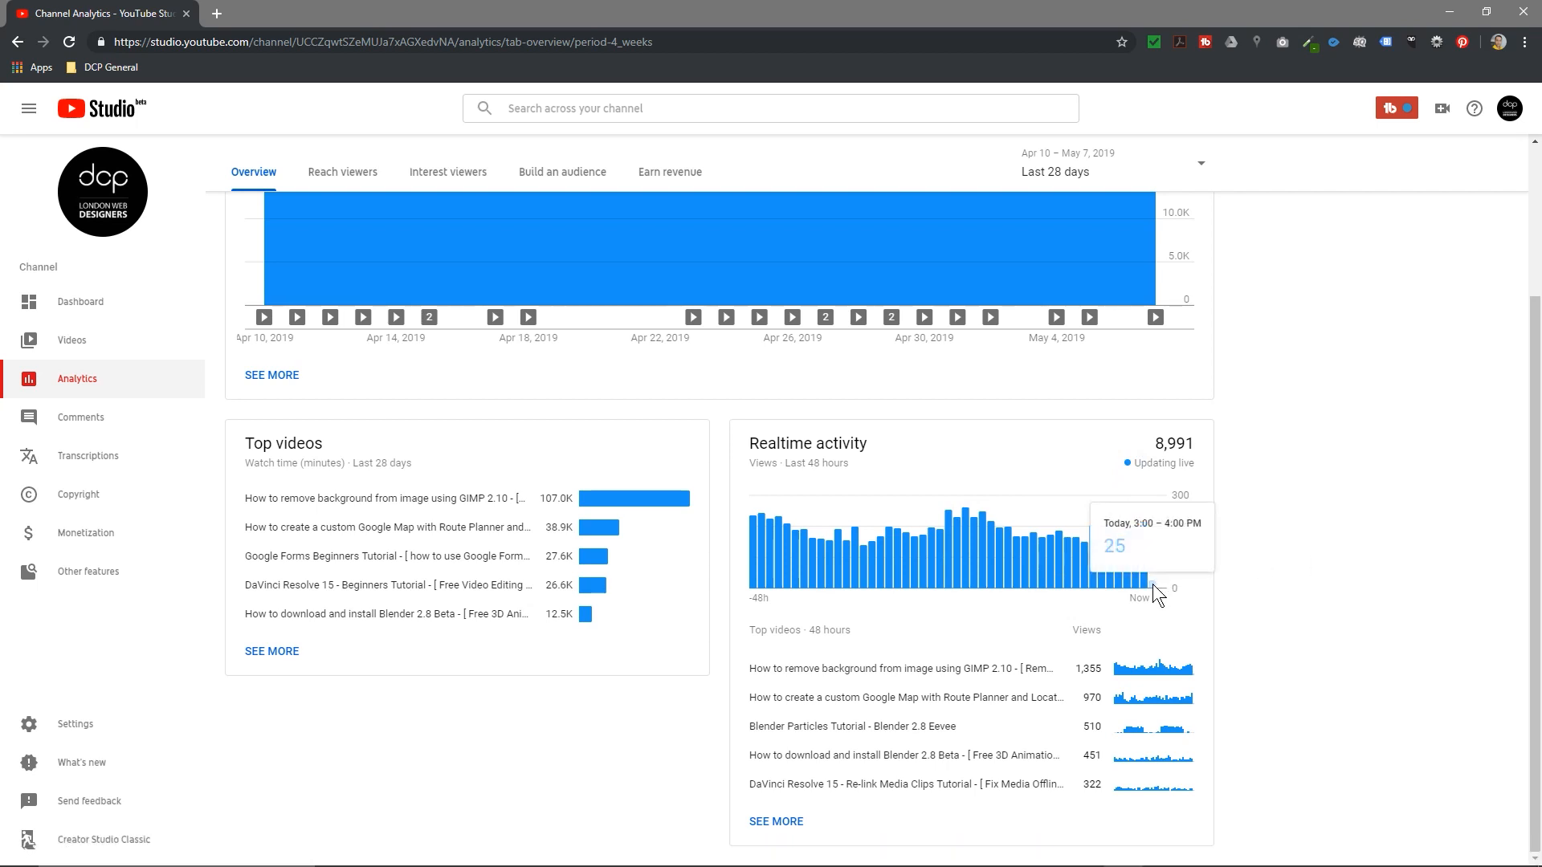